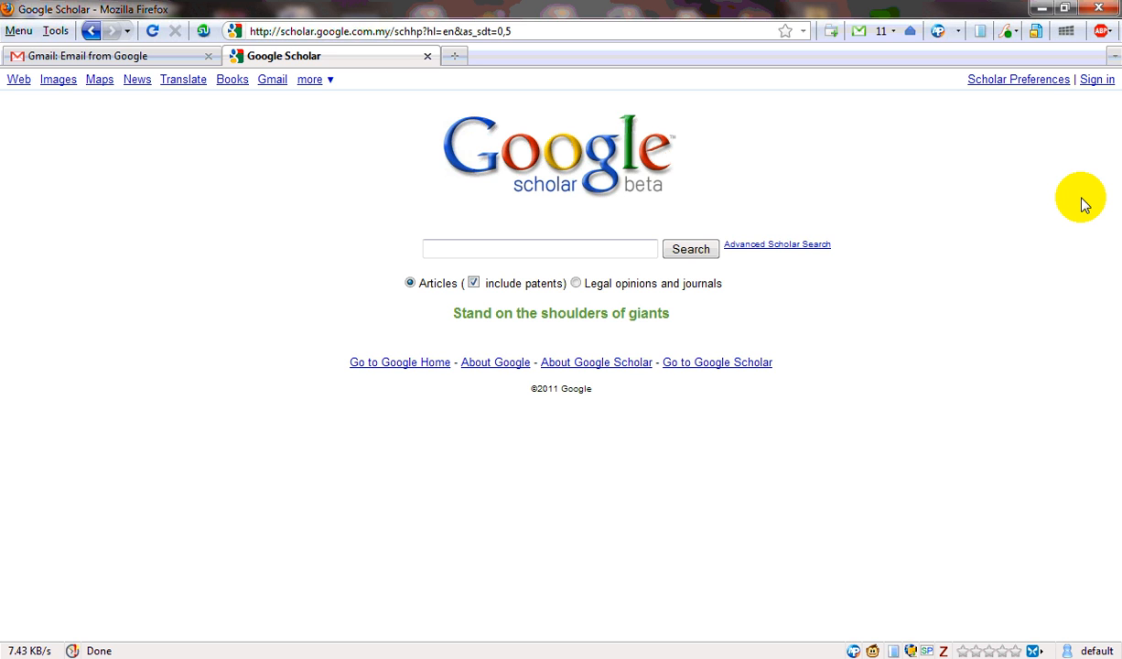
{"action": "mouse_move", "coordinate": [549, 282]}
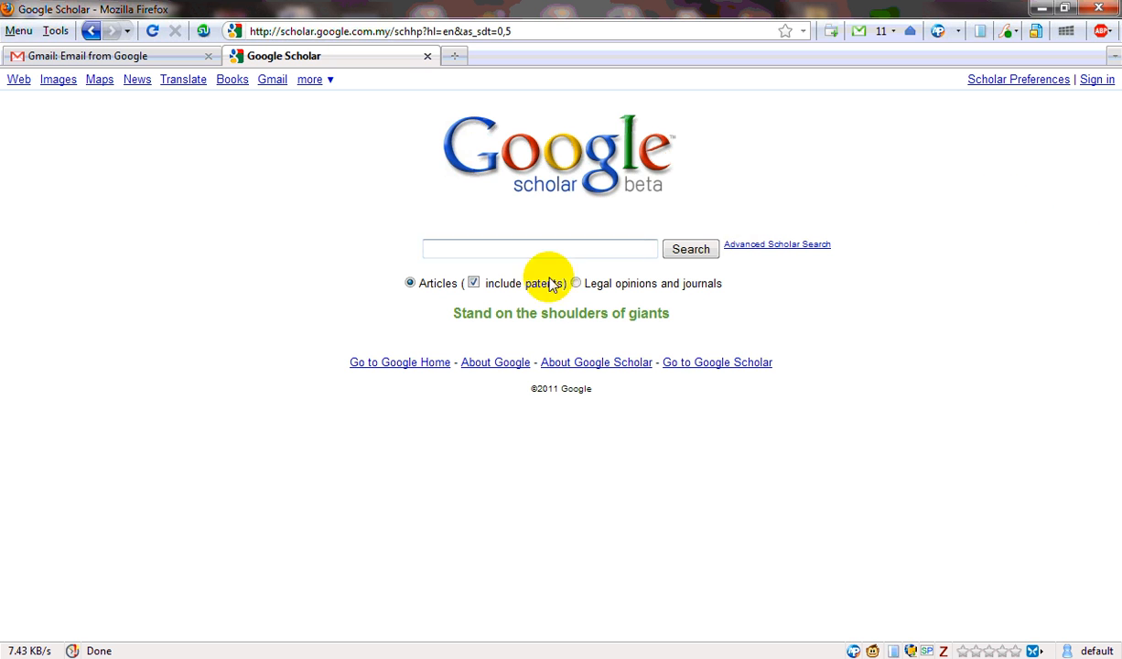
Run the Scholar search for 'innovation' and skim the roughly 2,200,000 results
{"action": "left_click", "coordinate": [540, 249]}
{"action": "type", "text": "innovation"}
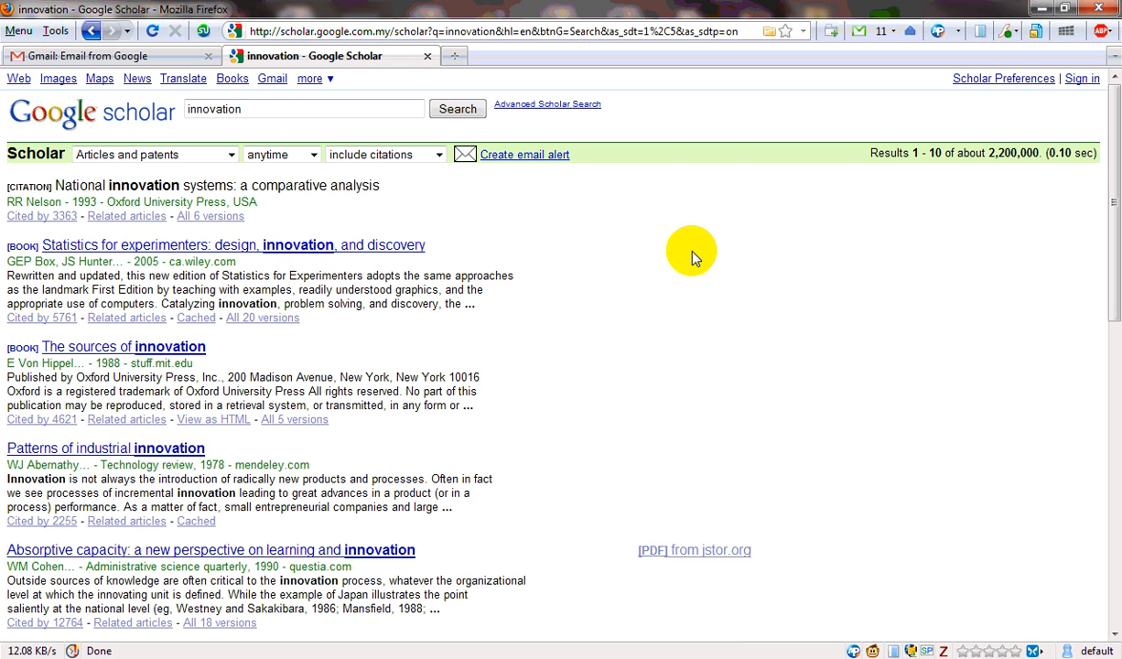
{"action": "scroll", "scroll_direction": "down", "scroll_amount": 3}
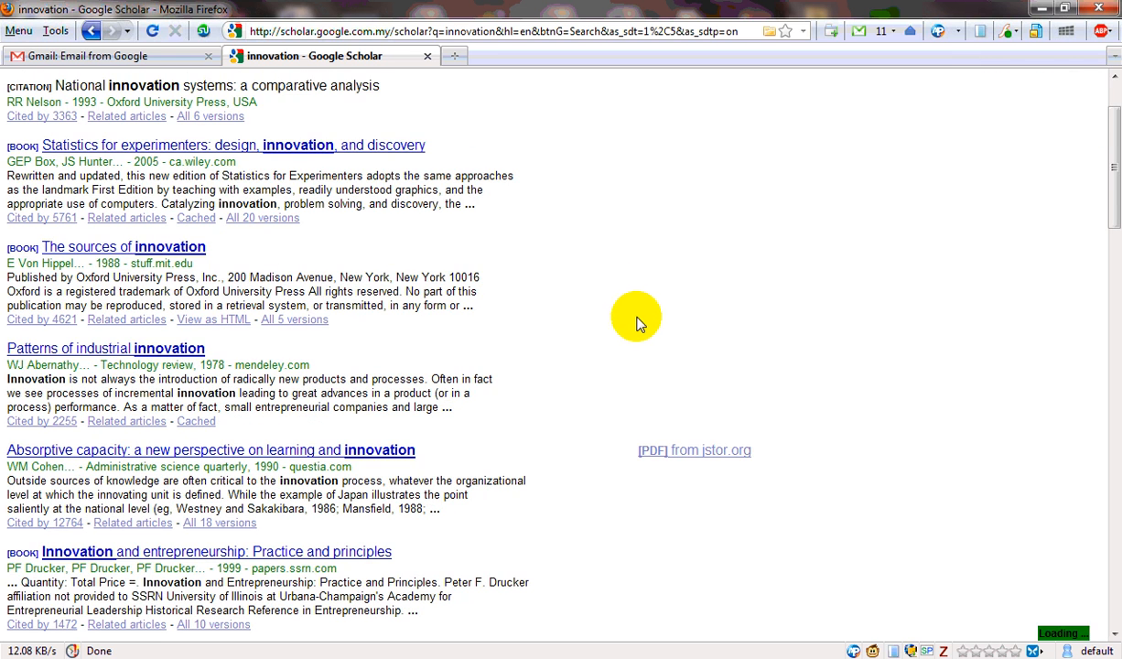
{"action": "mouse_move", "coordinate": [534, 379]}
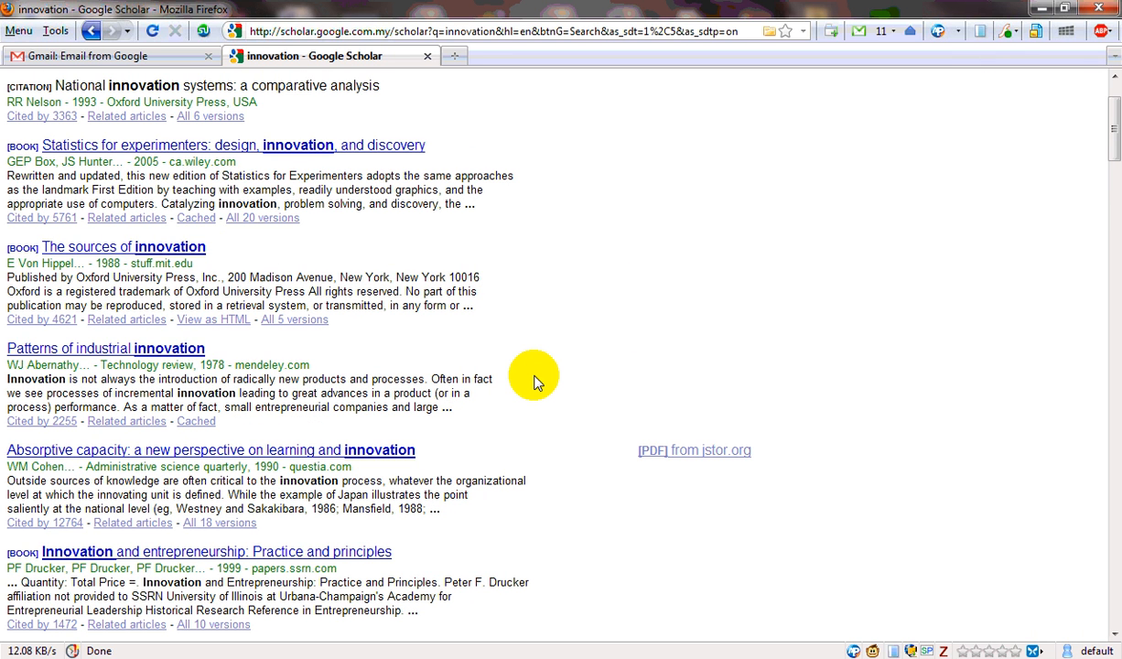
{"action": "mouse_move", "coordinate": [370, 450]}
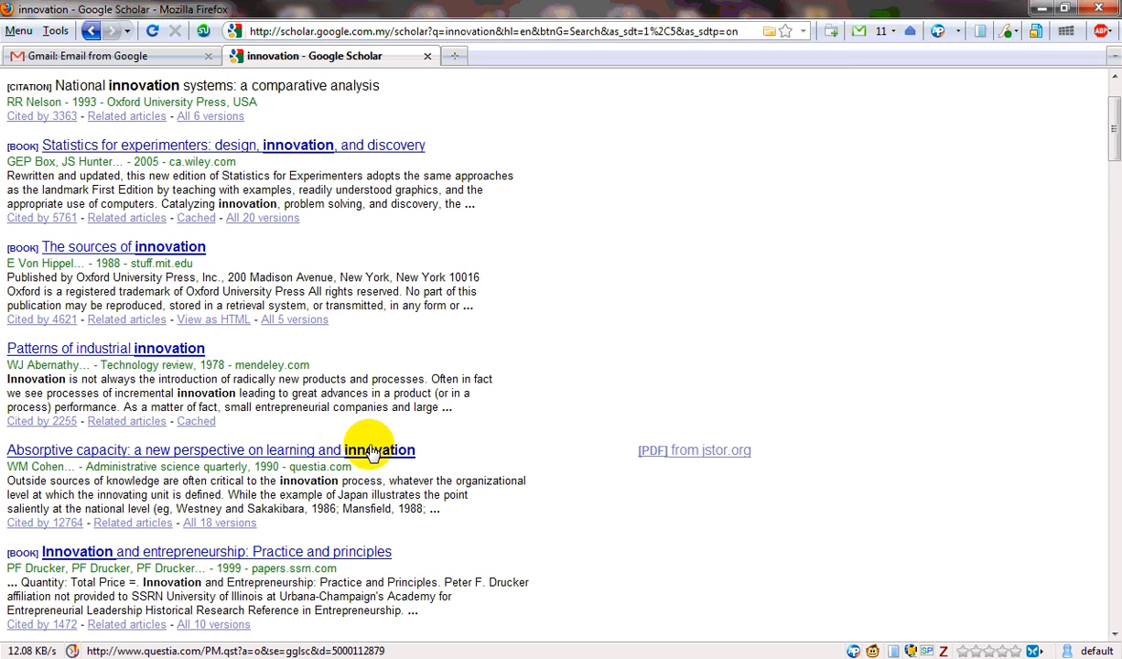
{"action": "scroll", "scroll_direction": "up", "scroll_amount": 3}
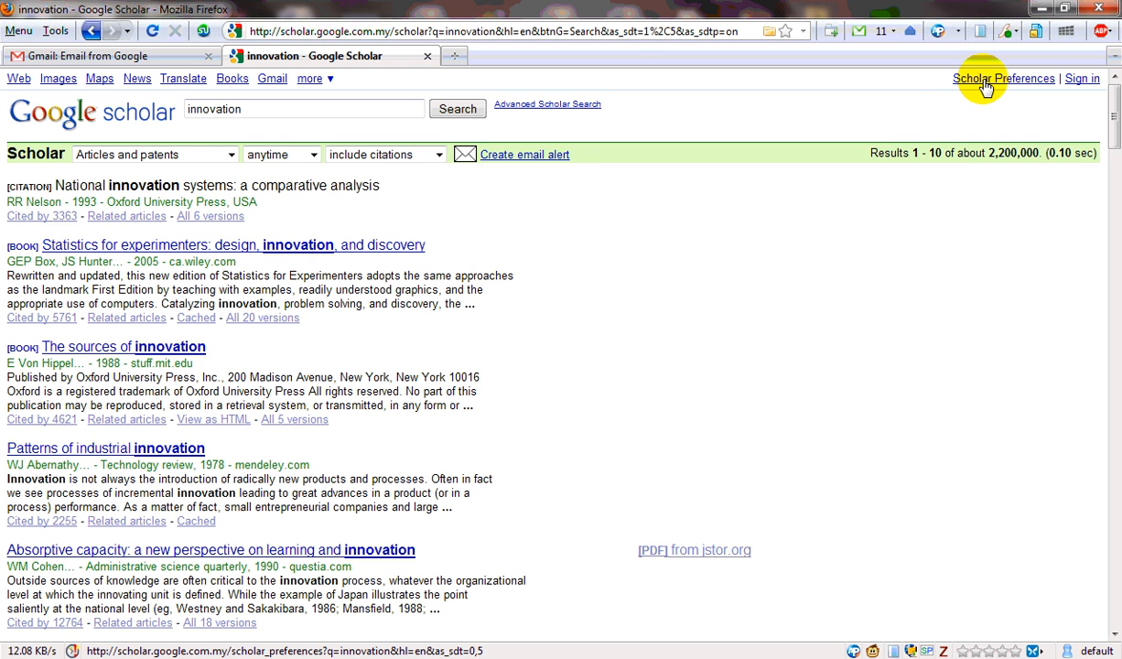
In Scholar Preferences enable 'Show links to import citations into EndNote' and save
{"action": "left_click", "coordinate": [1003, 77]}
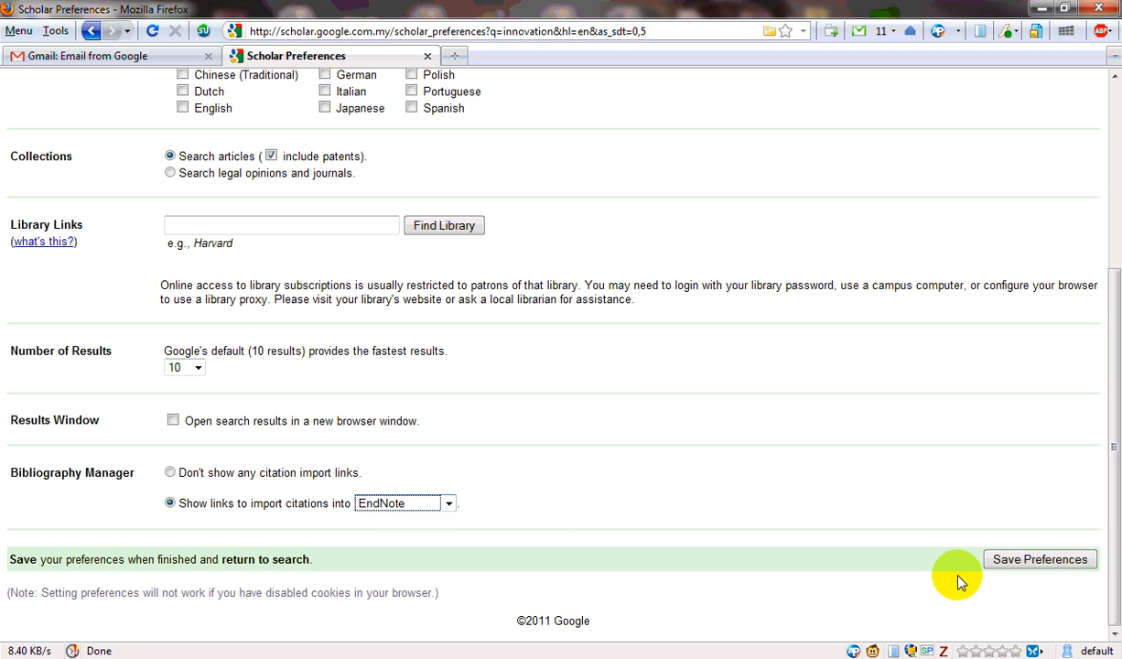
{"action": "left_click", "coordinate": [1040, 560]}
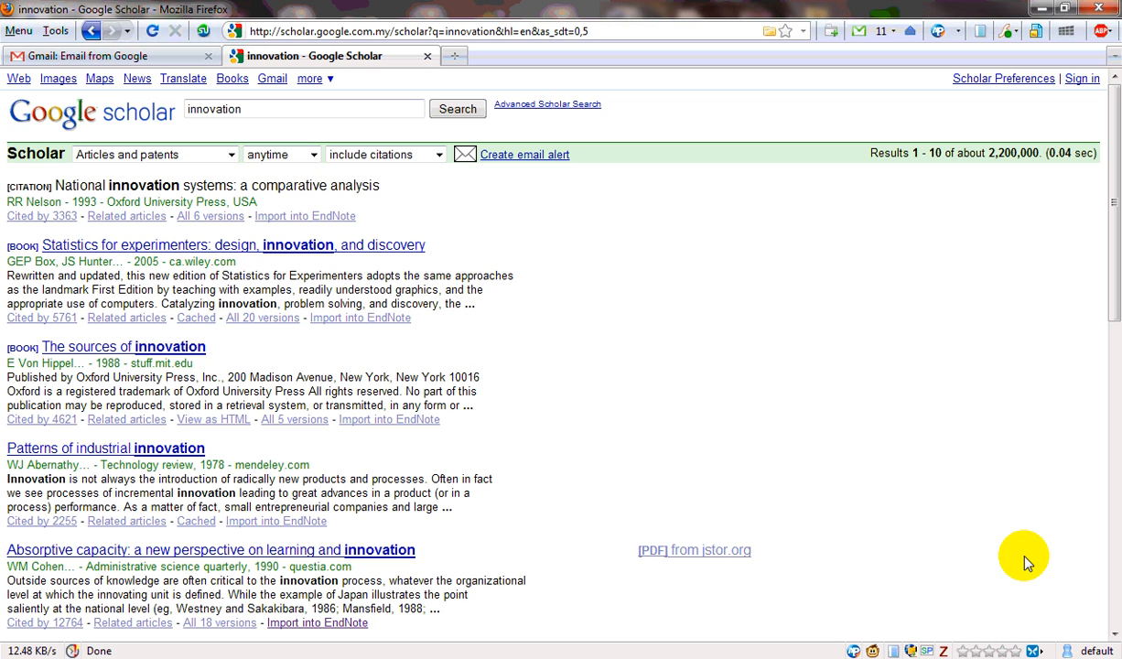
{"action": "mouse_move", "coordinate": [1021, 556]}
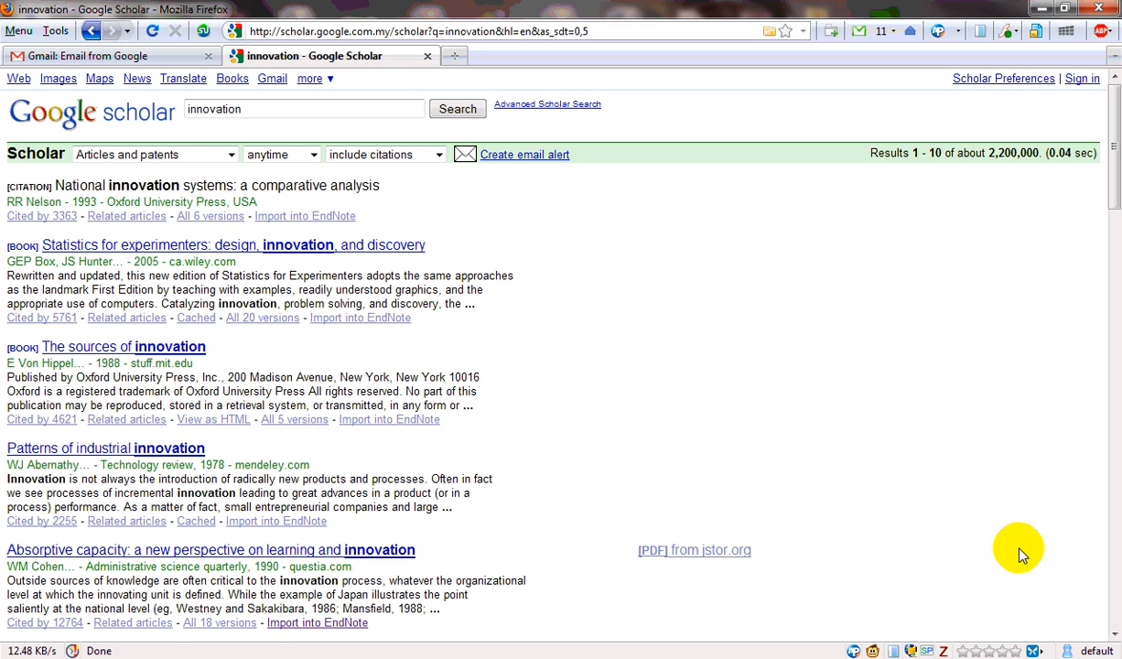
Download the scholar.enw EndNote citation for the Absorptive capacity result
{"action": "scroll", "scroll_direction": "down", "scroll_amount": 3}
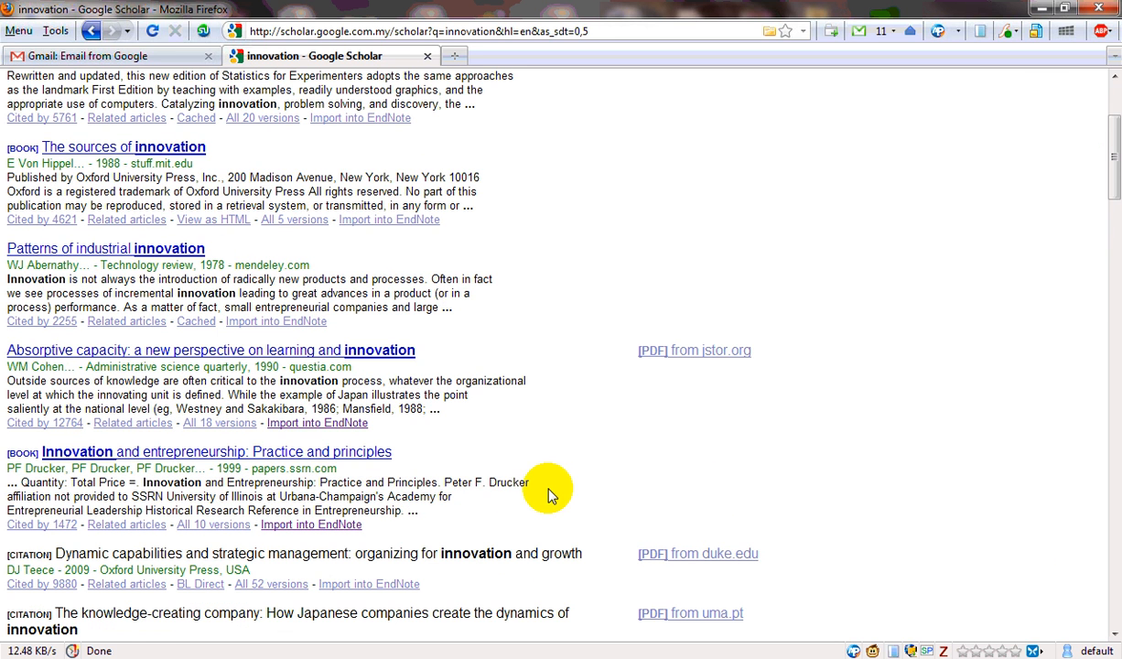
{"action": "mouse_move", "coordinate": [461, 254]}
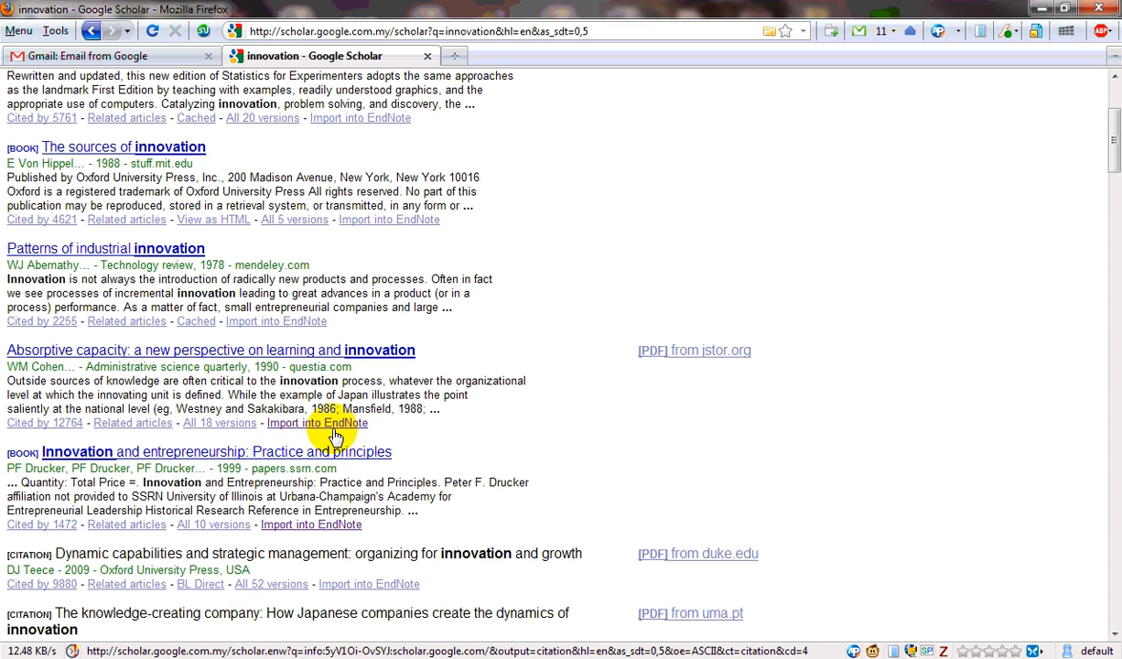
{"action": "mouse_move", "coordinate": [415, 424]}
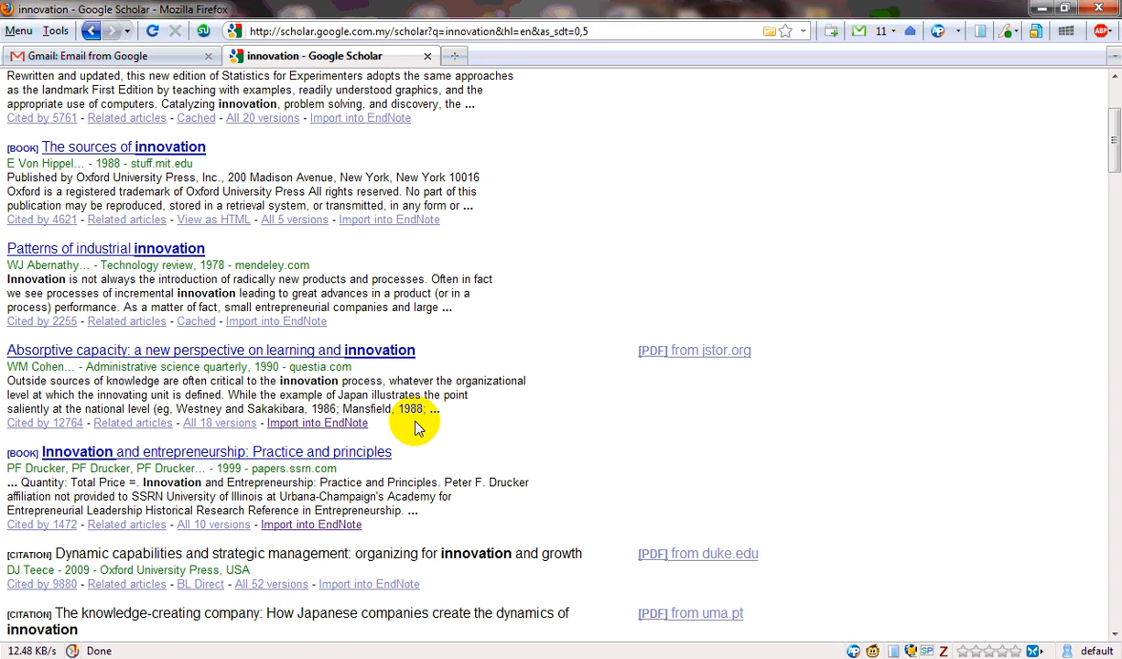
{"action": "mouse_move", "coordinate": [344, 422]}
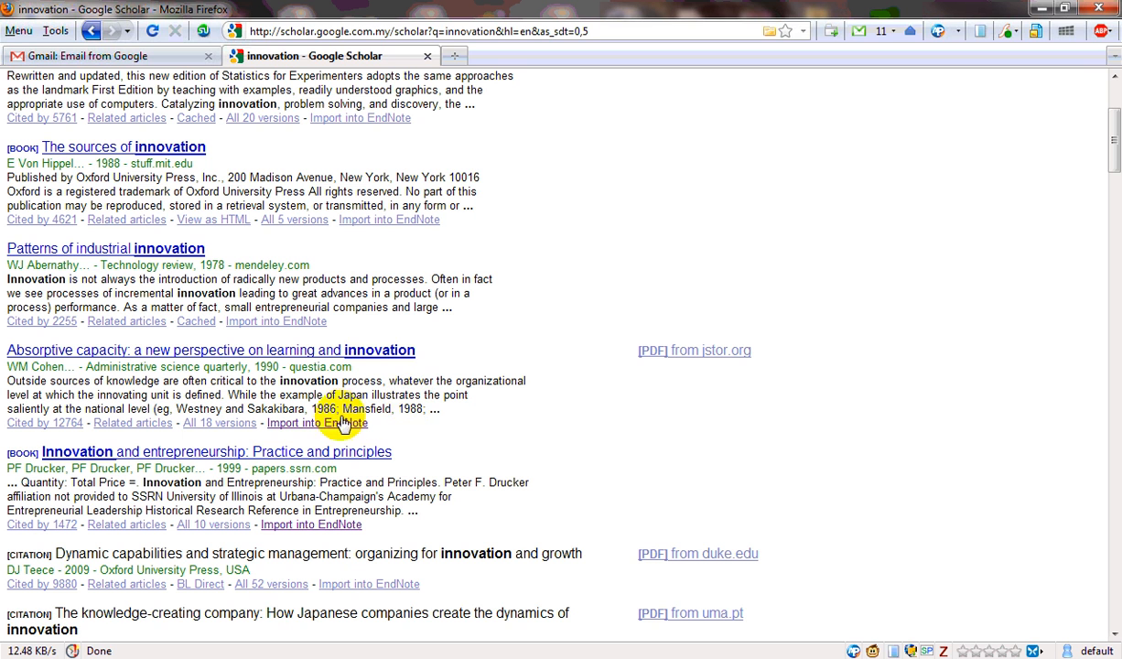
{"action": "left_click", "coordinate": [317, 421]}
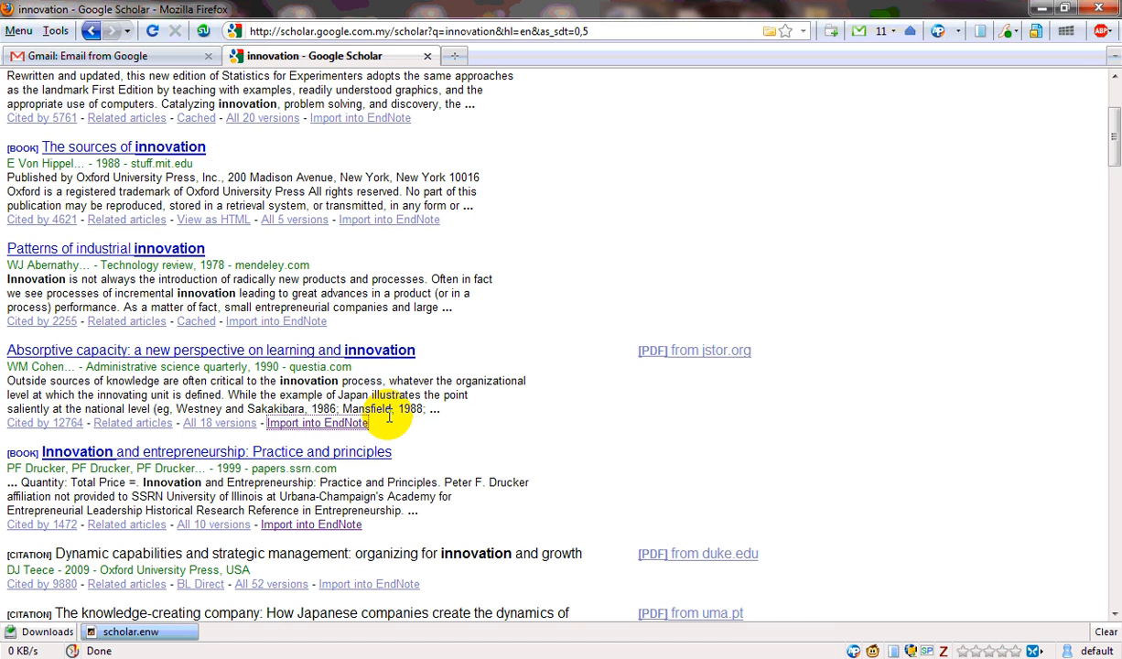
{"action": "left_click", "coordinate": [316, 421]}
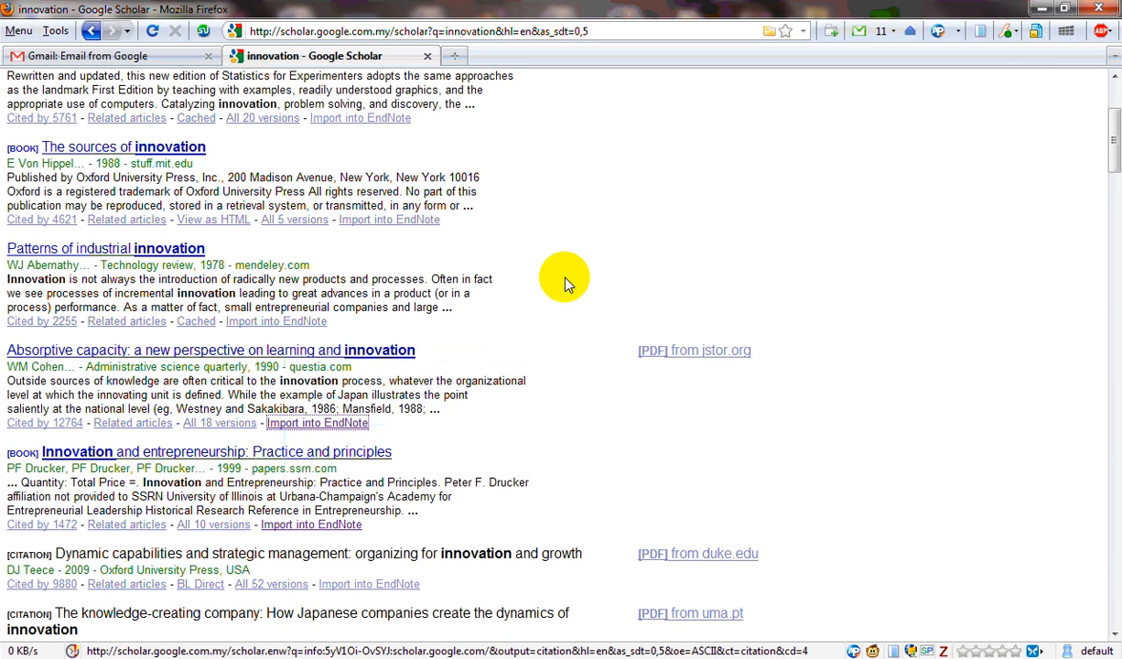
{"action": "scroll", "scroll_direction": "up", "scroll_amount": 3}
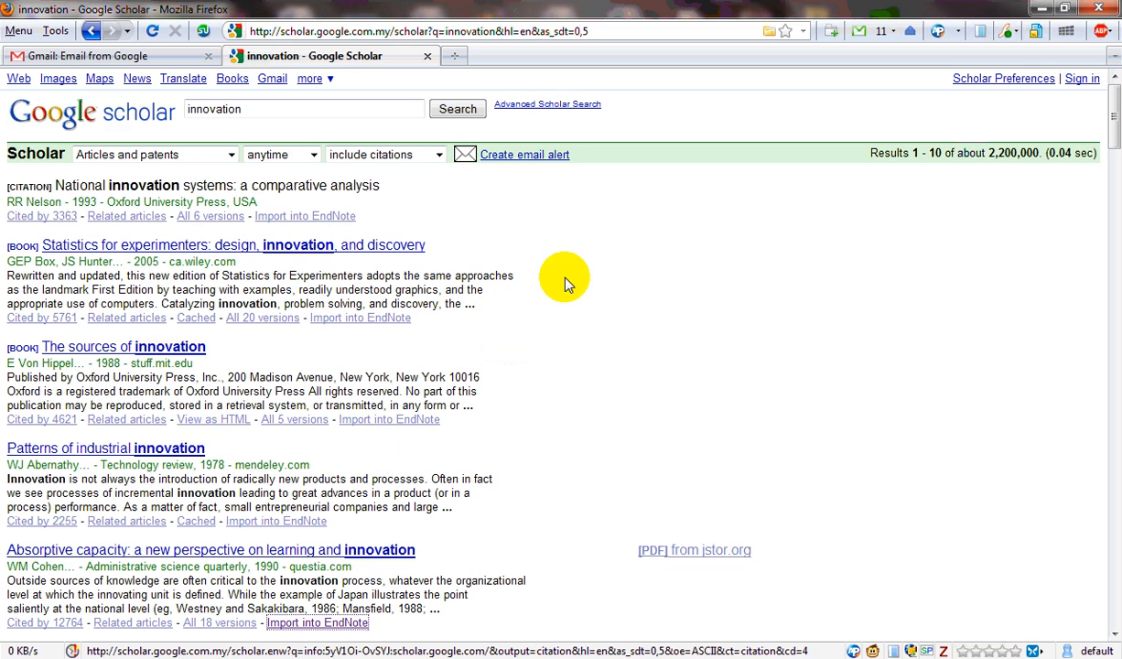
{"action": "scroll", "scroll_direction": "down", "scroll_amount": 3}
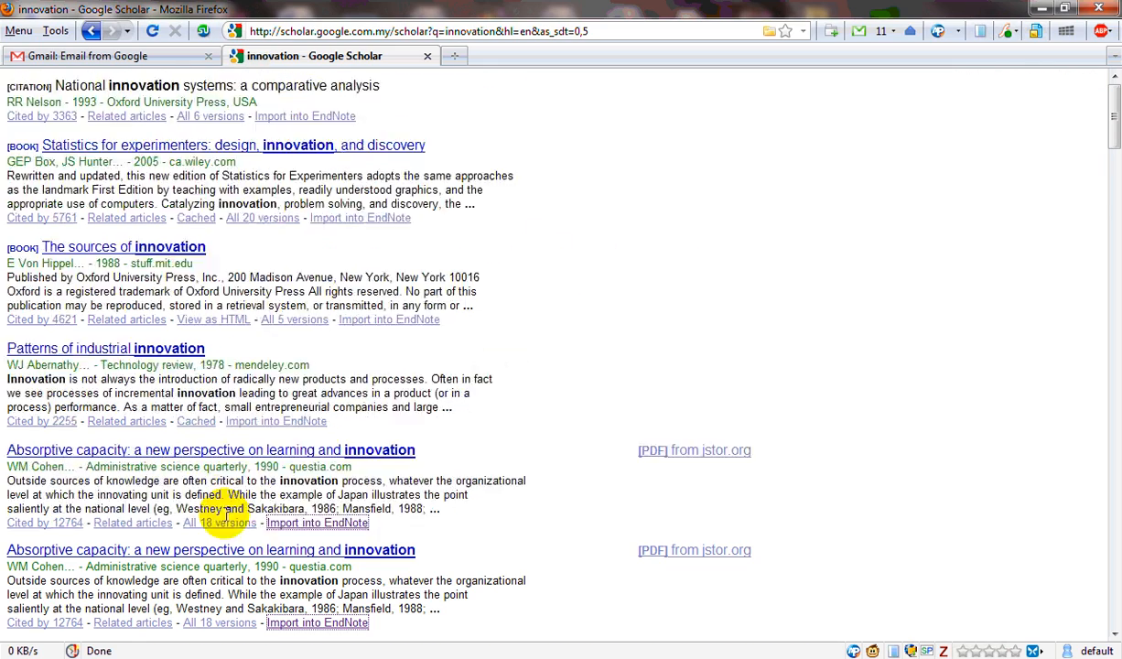
{"action": "scroll", "scroll_direction": "down", "scroll_amount": 3}
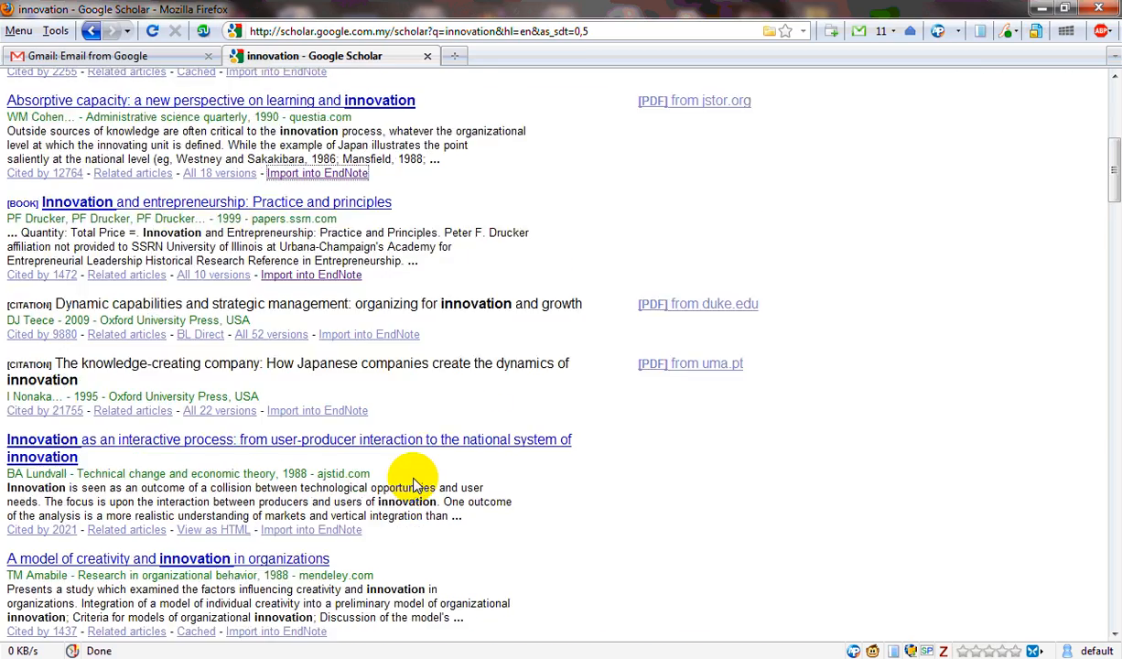
{"action": "scroll", "scroll_direction": "up", "scroll_amount": 3}
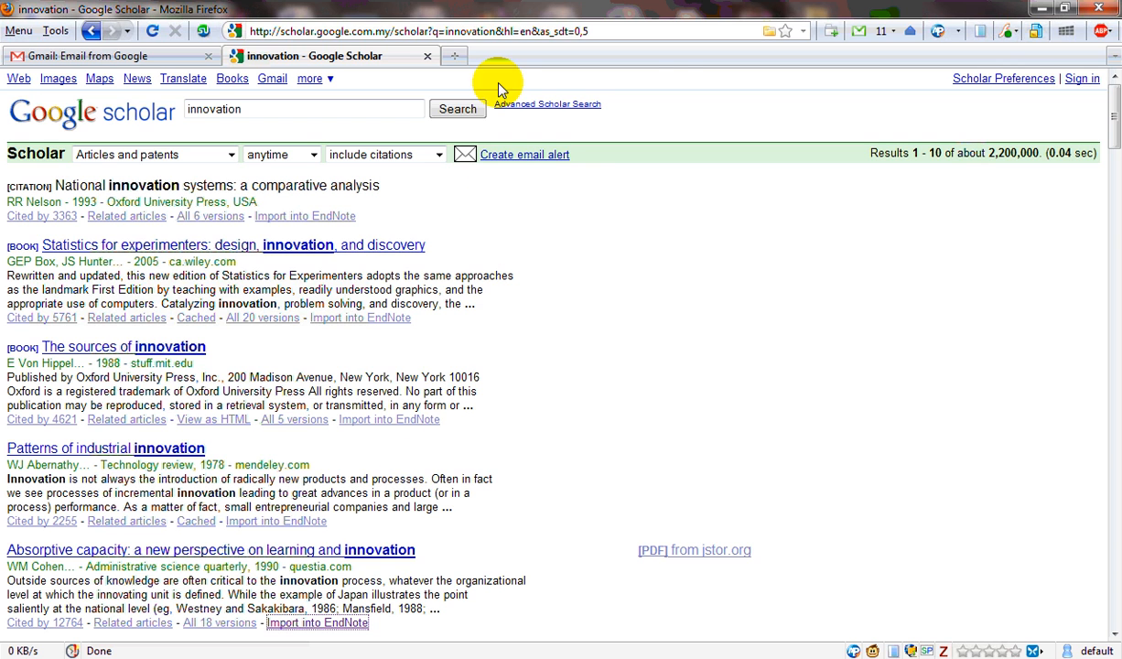
In a new tab, run a Google web search for 'zotero'
{"action": "left_click", "coordinate": [454, 55]}
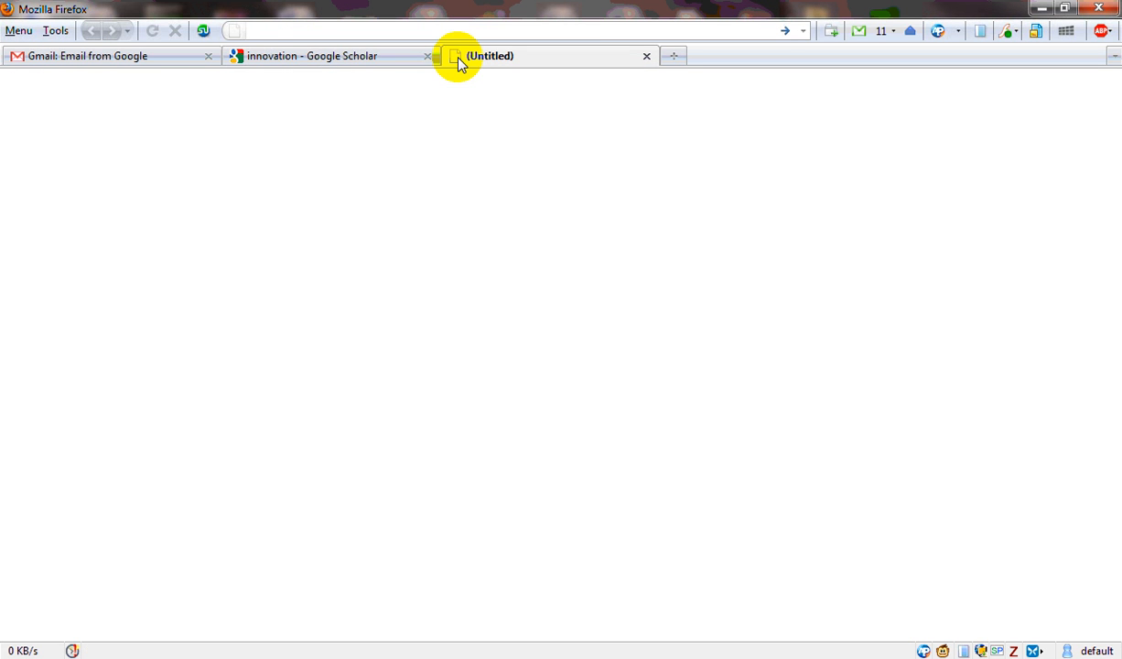
{"action": "type", "text": "g zot"}
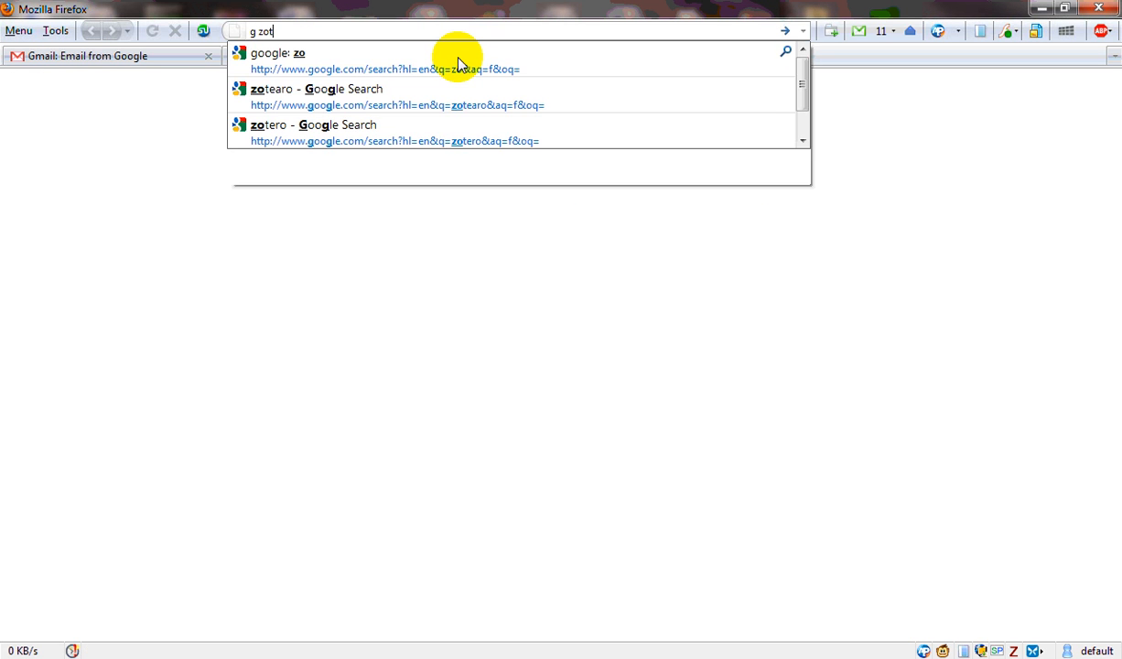
{"action": "left_click", "coordinate": [337, 125]}
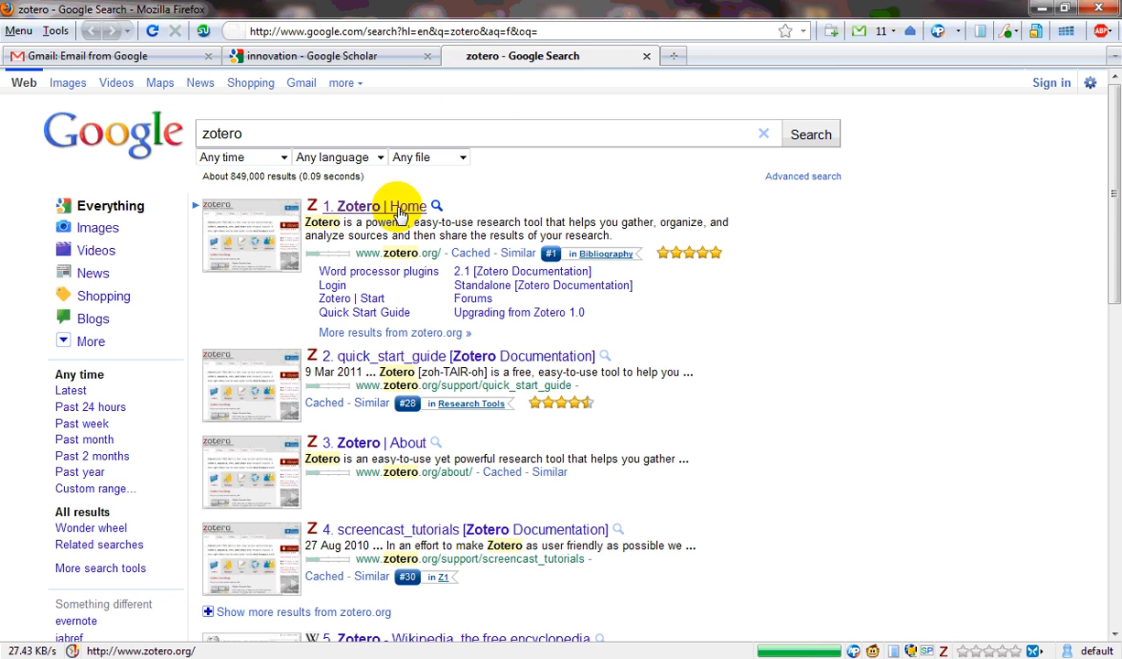
Go to zotero.org and start downloading the Zotero 2.1.6 add-on
{"action": "left_click", "coordinate": [369, 205]}
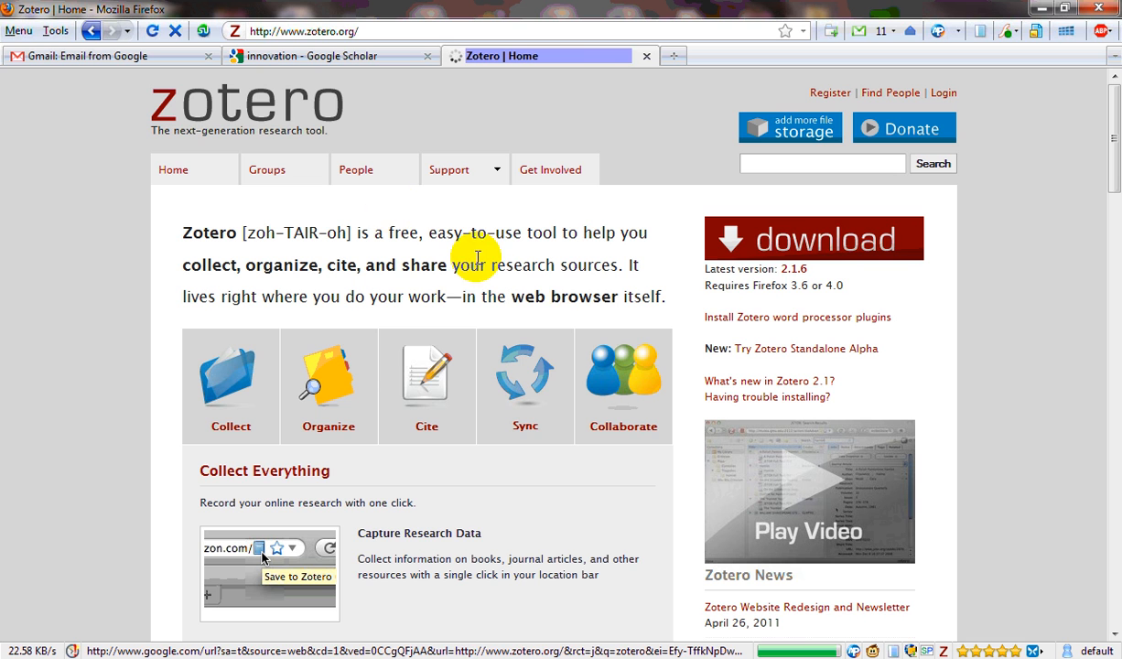
{"action": "left_click", "coordinate": [813, 238]}
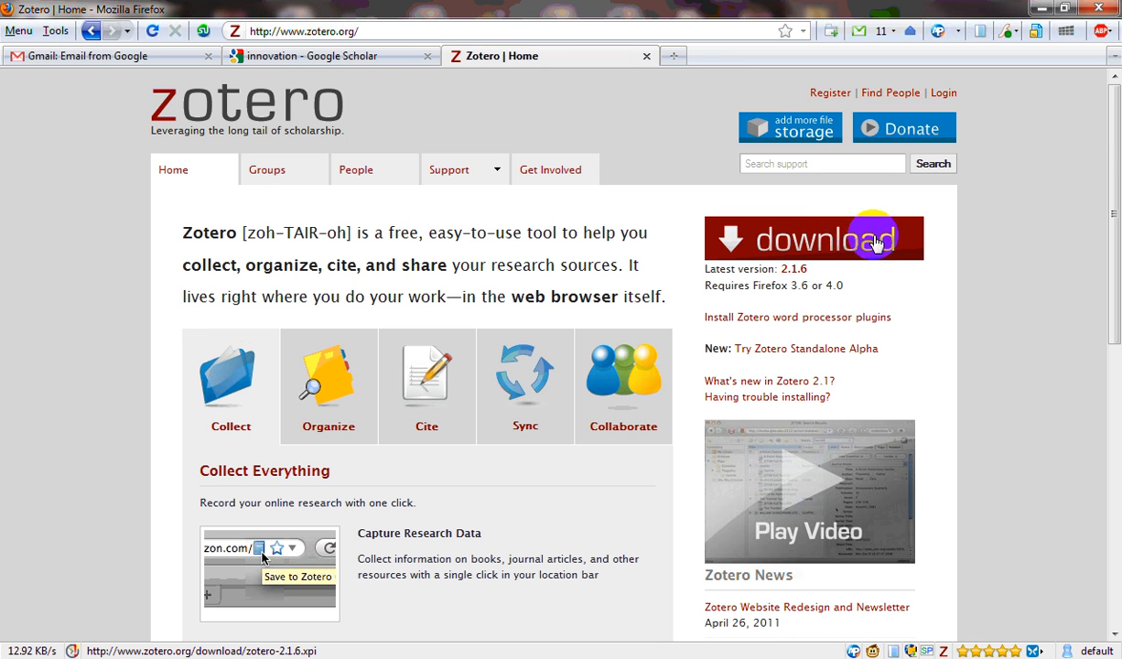
{"action": "mouse_move", "coordinate": [783, 291]}
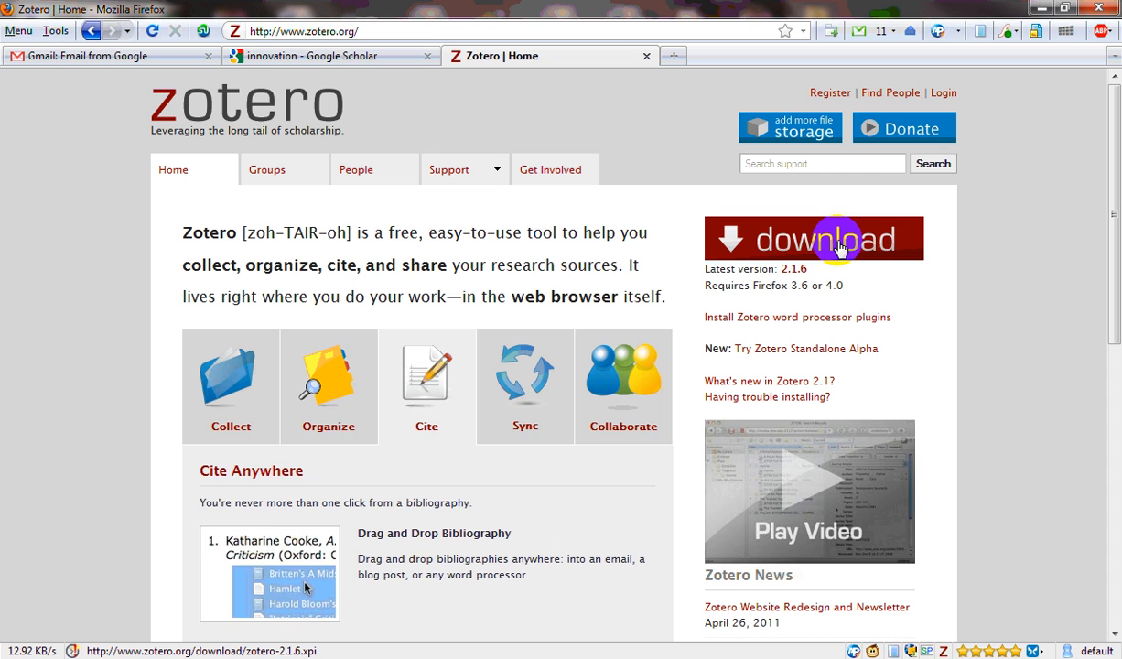
{"action": "mouse_move", "coordinate": [916, 593]}
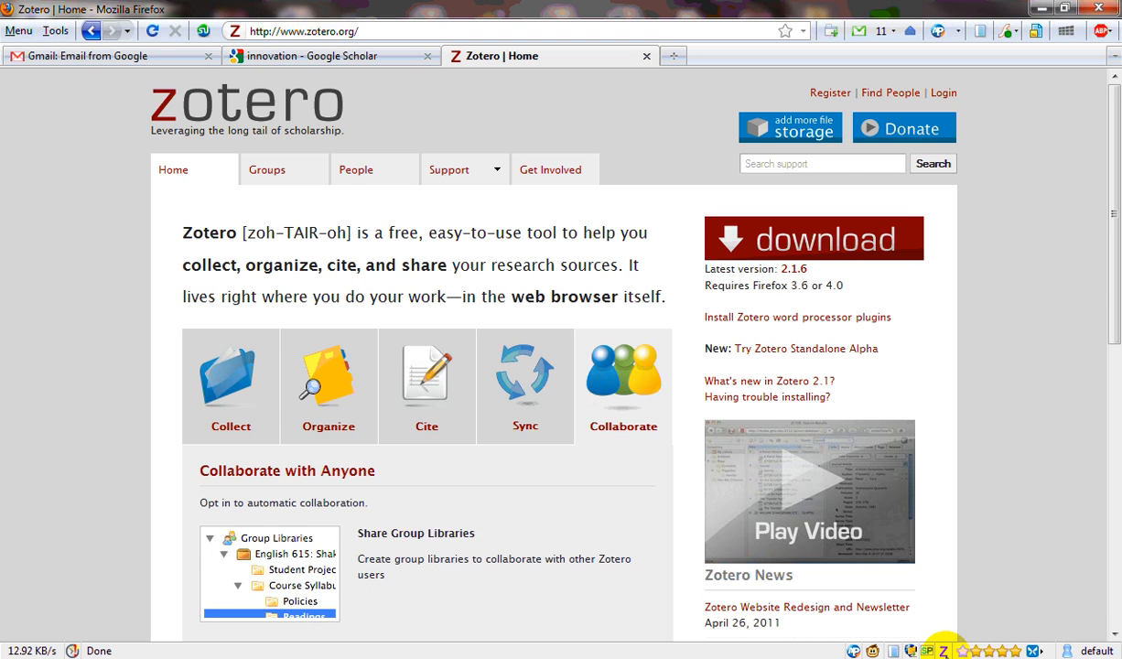
{"action": "mouse_move", "coordinate": [330, 75]}
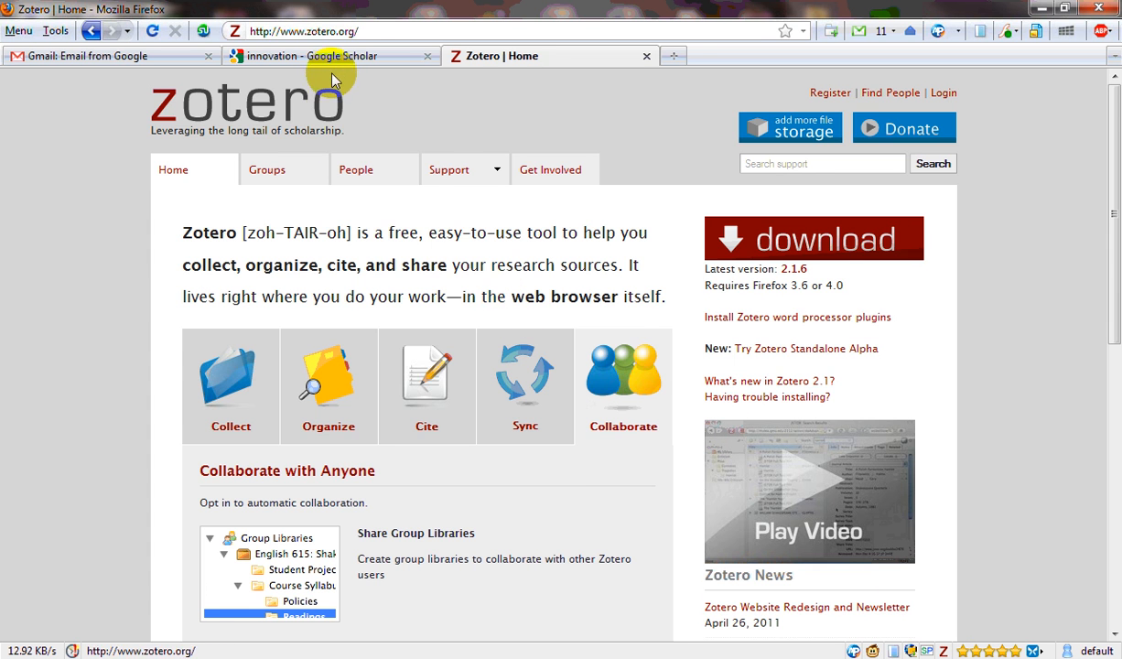
Return to the innovation Scholar tab and rerun the search to reload results
{"action": "left_click", "coordinate": [308, 54]}
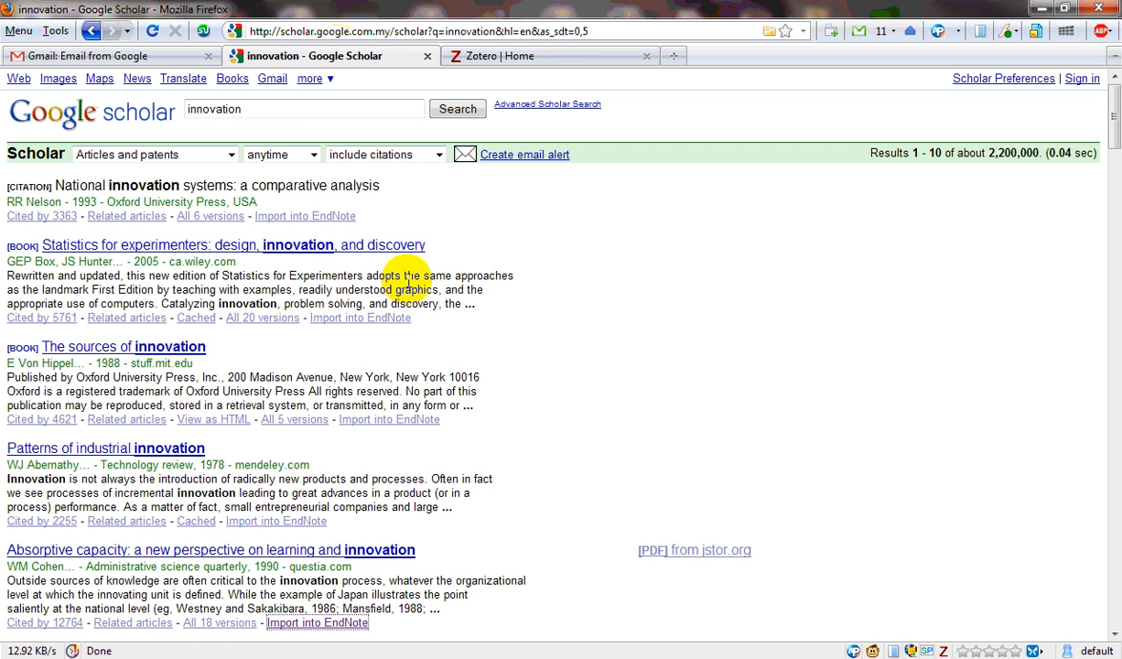
{"action": "mouse_move", "coordinate": [461, 249]}
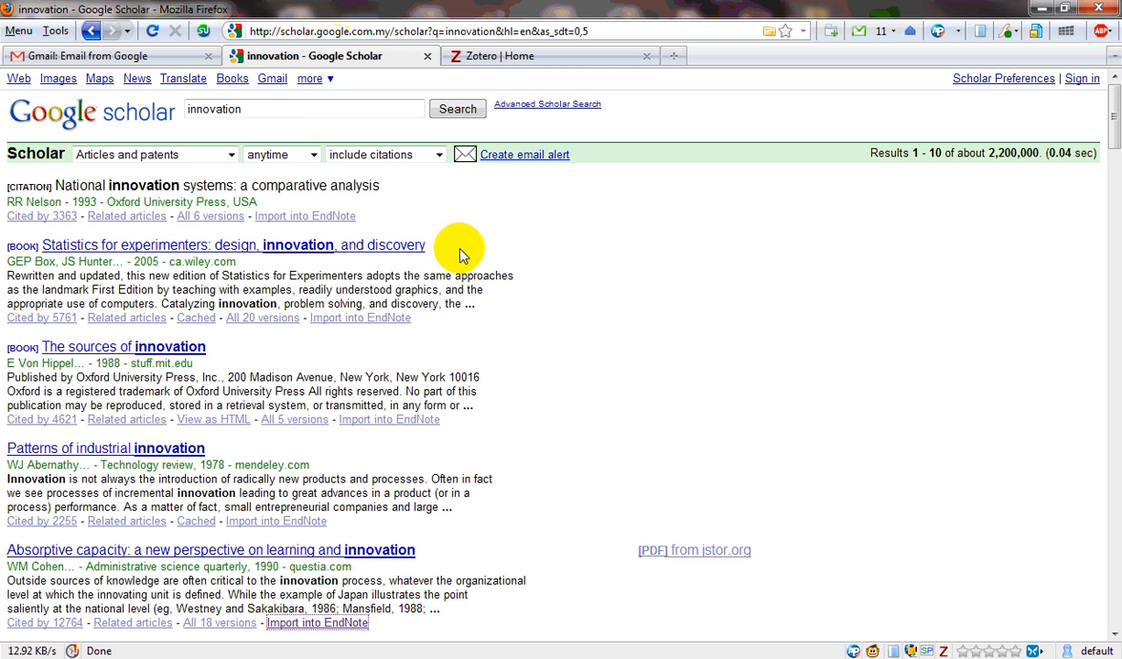
{"action": "left_click", "coordinate": [458, 108]}
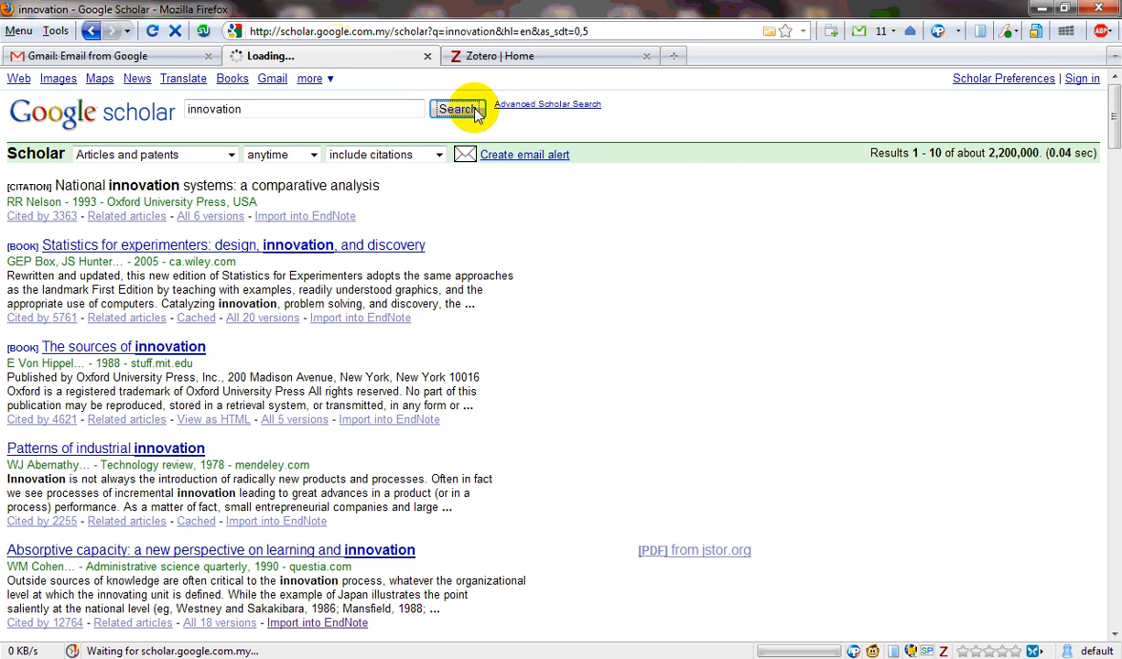
{"action": "left_click", "coordinate": [458, 110]}
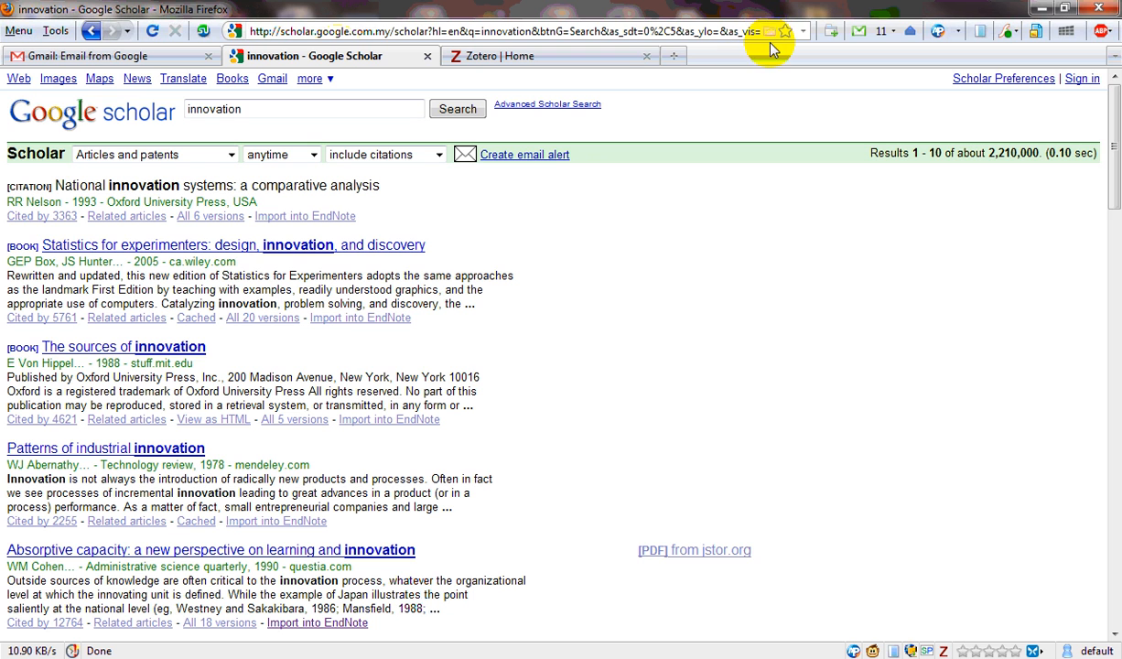
{"action": "mouse_move", "coordinate": [769, 31]}
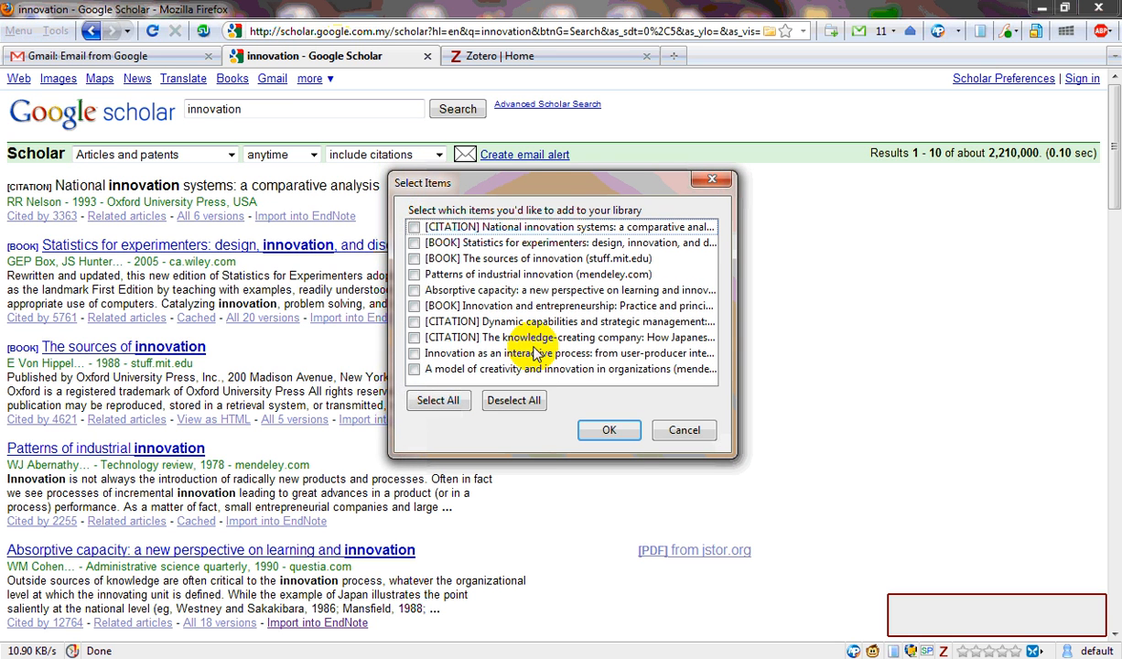
{"action": "mouse_move", "coordinate": [552, 265]}
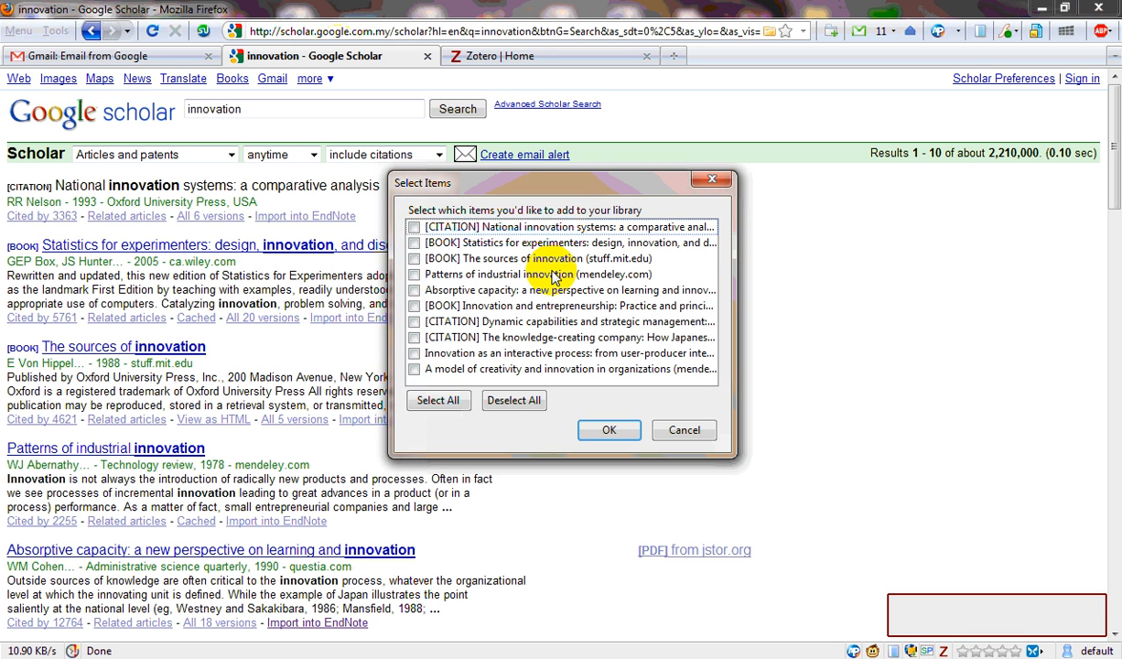
Tick all ten innovation citations in Zotero's Select Items dialog and confirm
{"action": "left_click", "coordinate": [415, 227]}
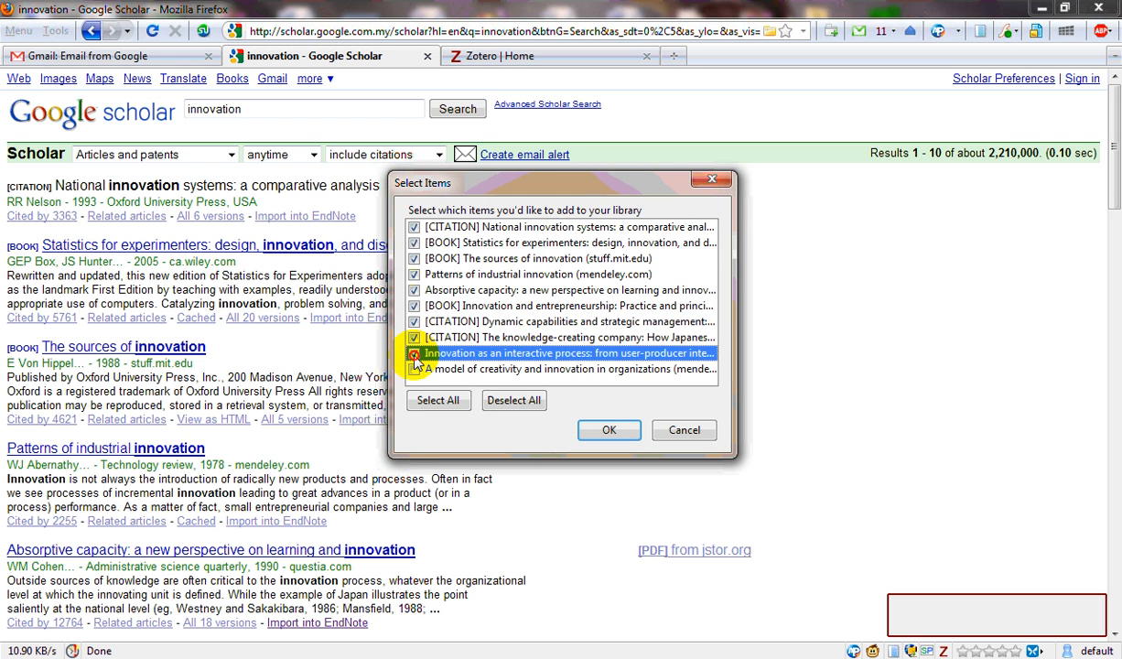
{"action": "left_click", "coordinate": [416, 368]}
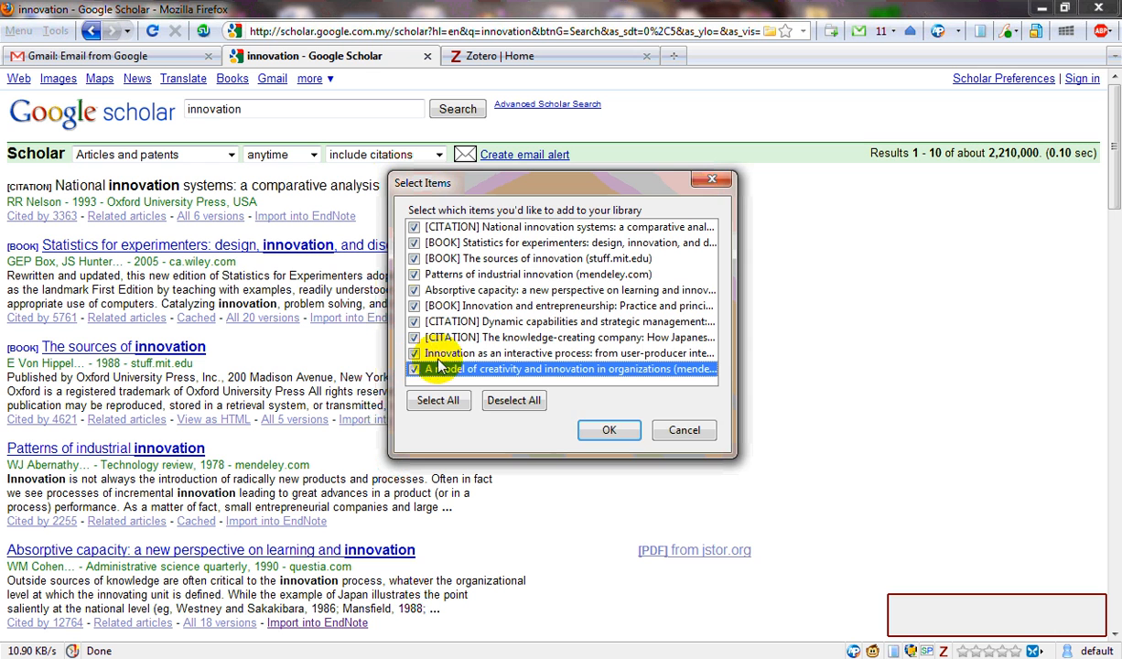
{"action": "left_click", "coordinate": [608, 430]}
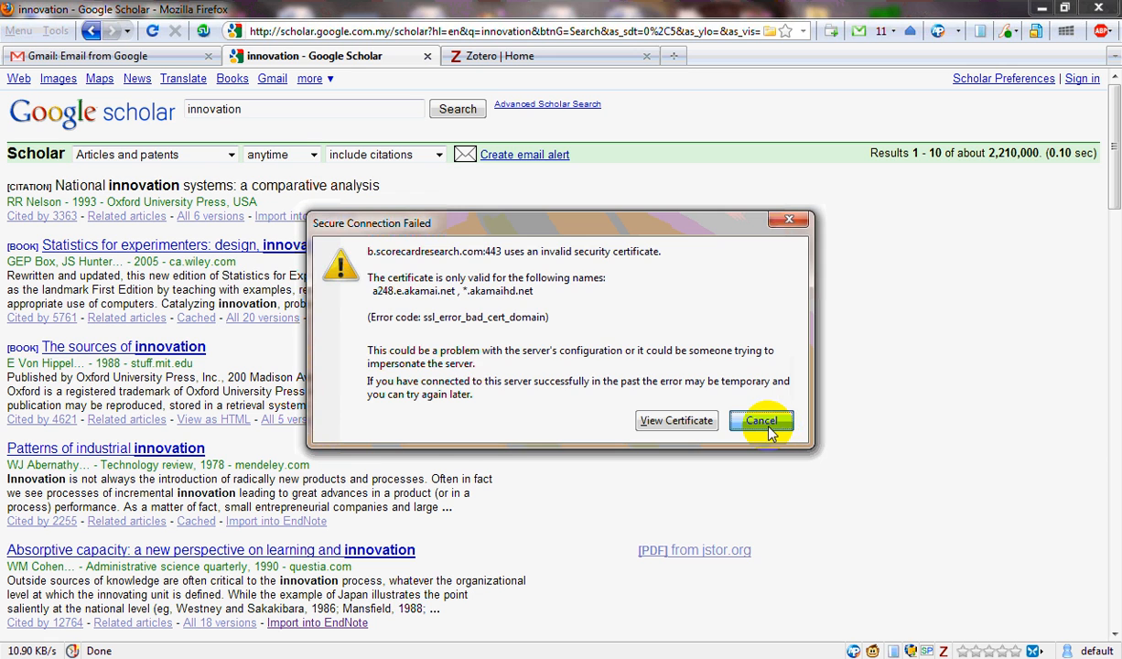
Cancel the Secure Connection Failed warning and show the Zotero library pane
{"action": "left_click", "coordinate": [761, 419]}
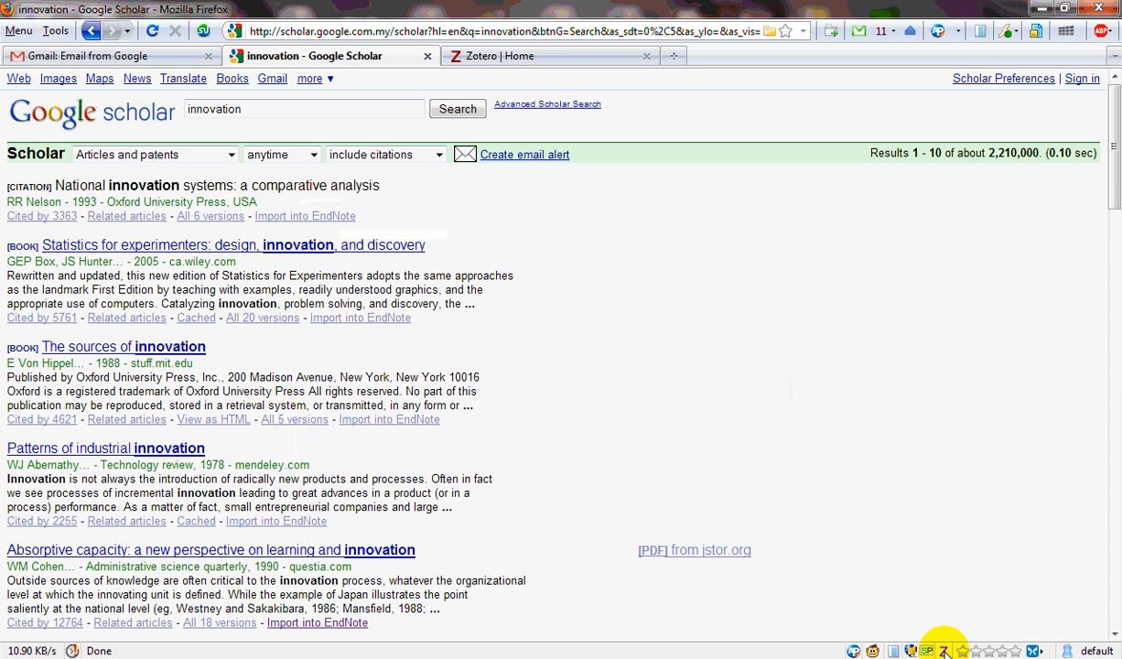
{"action": "left_click", "coordinate": [944, 649]}
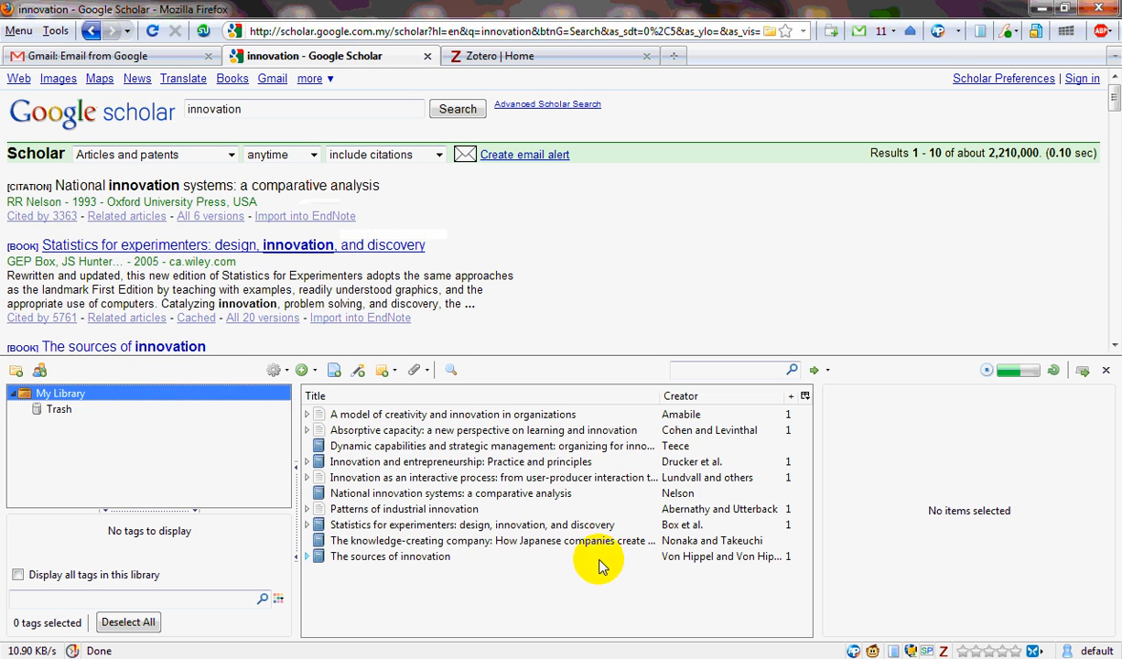
Select all ten saved citations and choose Export Selected Items
{"action": "left_click", "coordinate": [452, 414]}
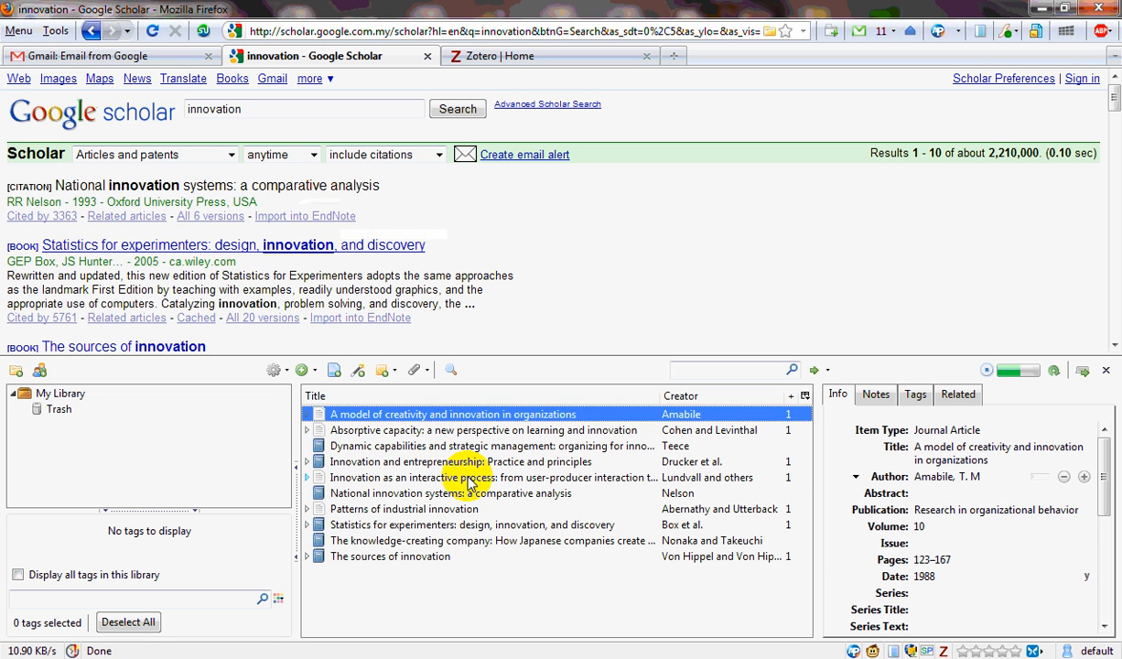
{"action": "left_click", "coordinate": [485, 476]}
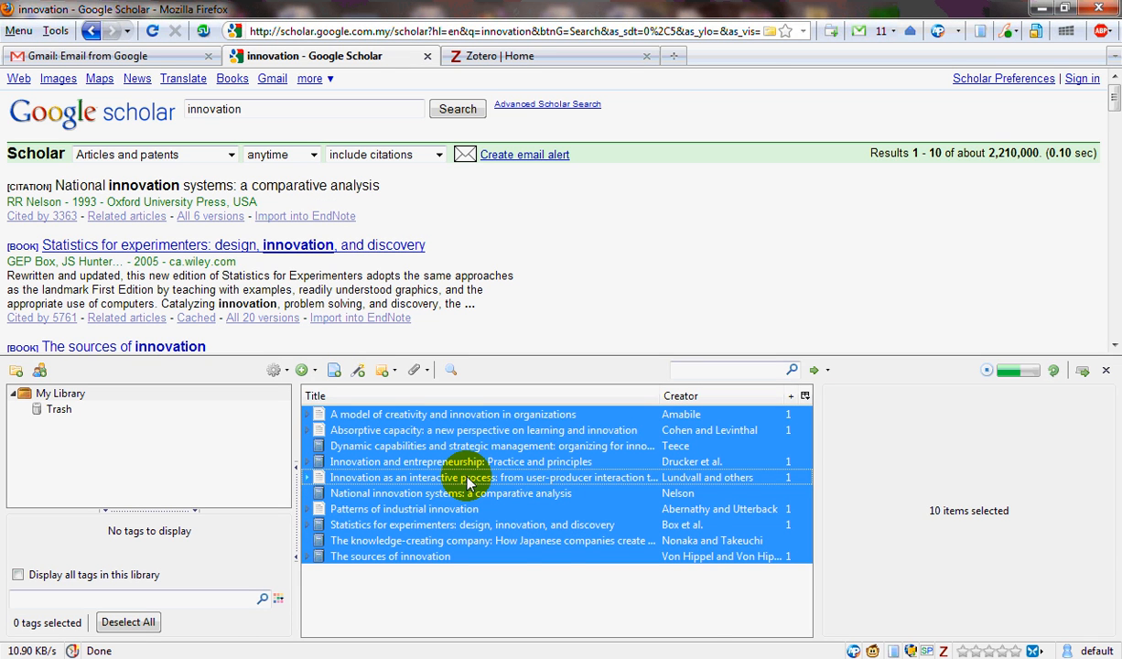
{"action": "right_click", "coordinate": [468, 476]}
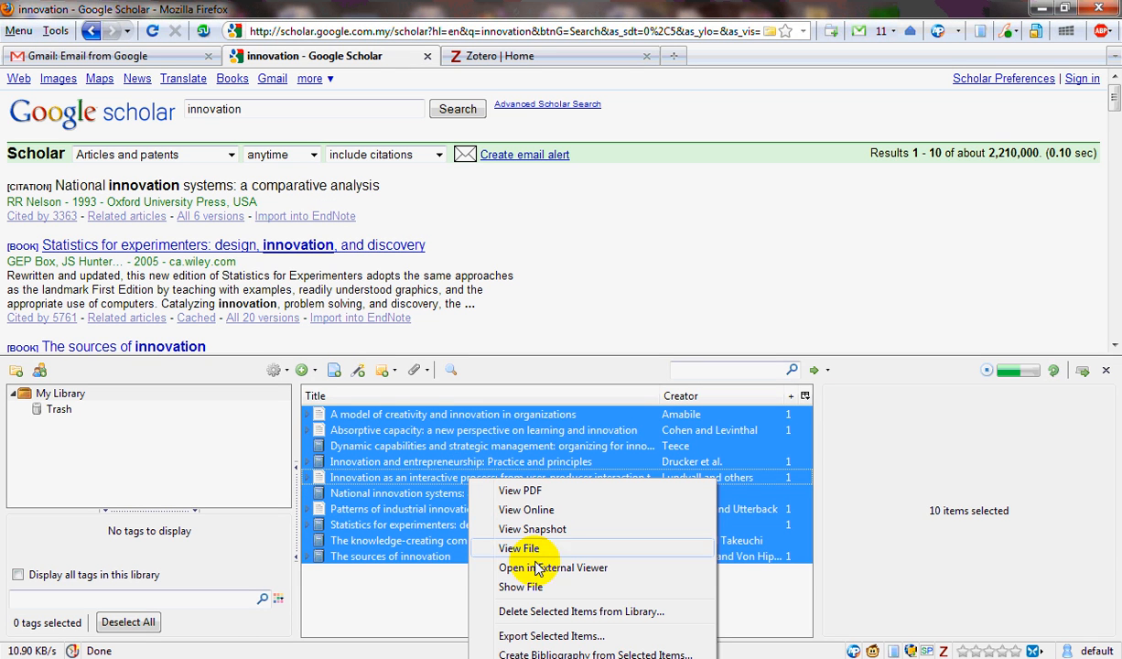
{"action": "mouse_move", "coordinate": [551, 635]}
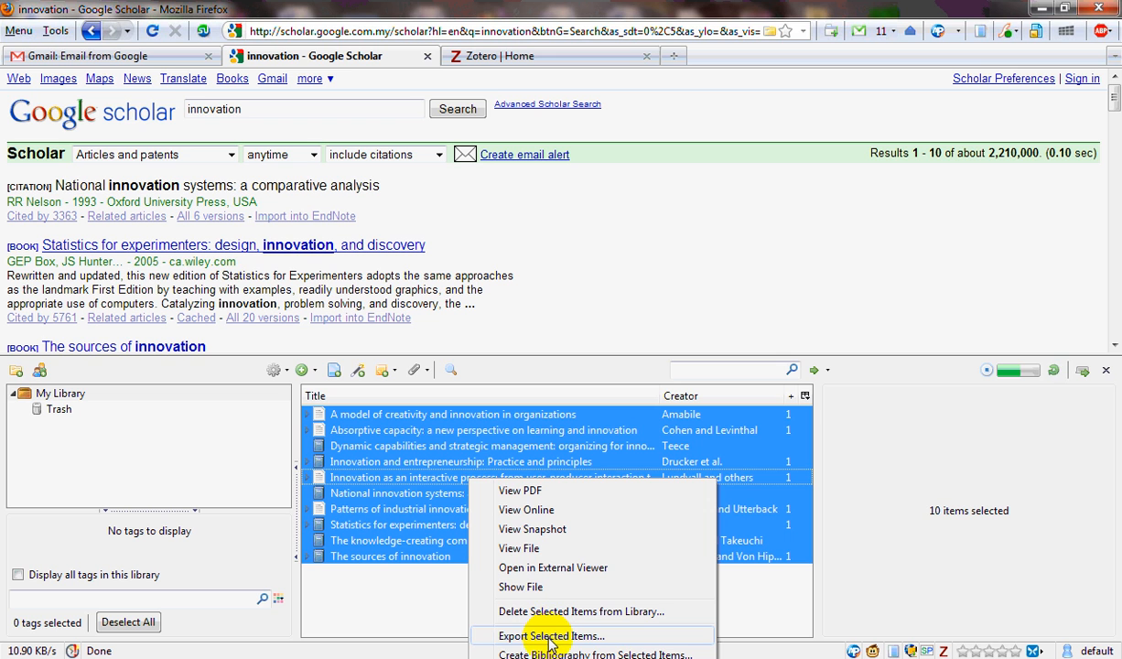
{"action": "left_click", "coordinate": [551, 635]}
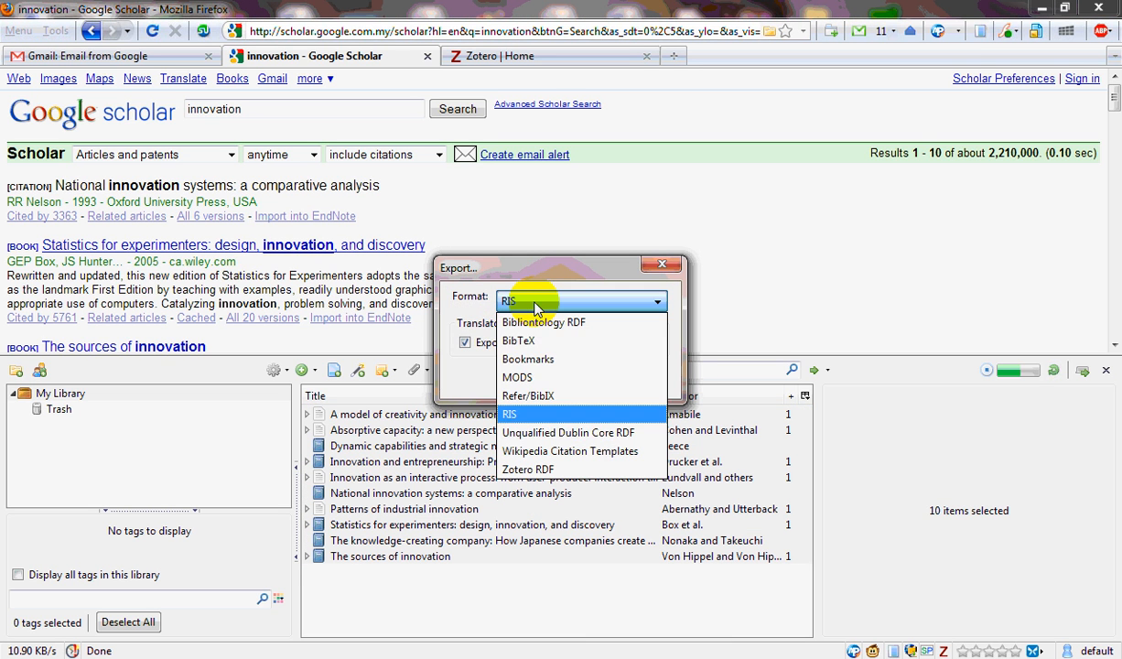
Export the citations in RIS format as 'Exported Items' on the Desktop
{"action": "left_click", "coordinate": [509, 414]}
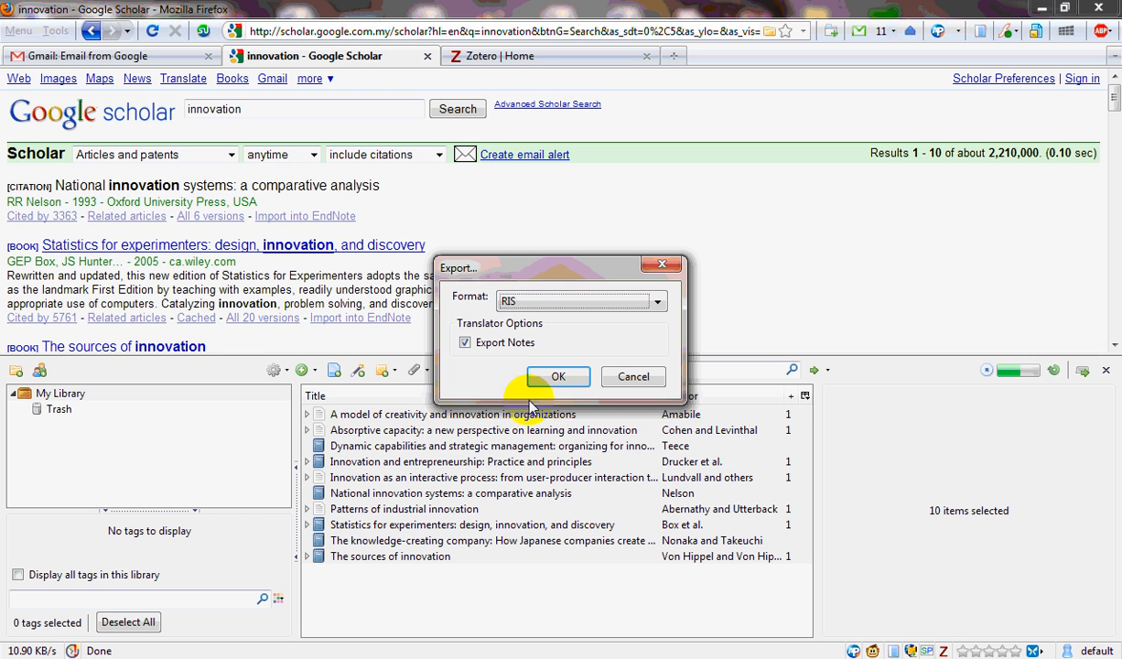
{"action": "left_click", "coordinate": [557, 377]}
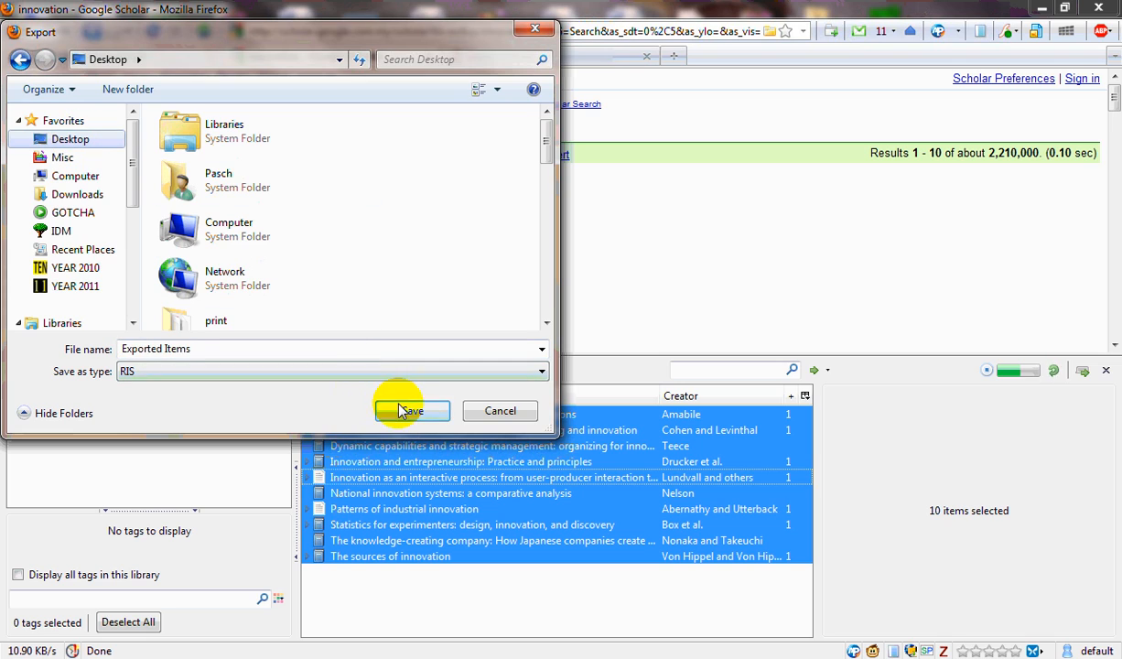
{"action": "left_click", "coordinate": [410, 410]}
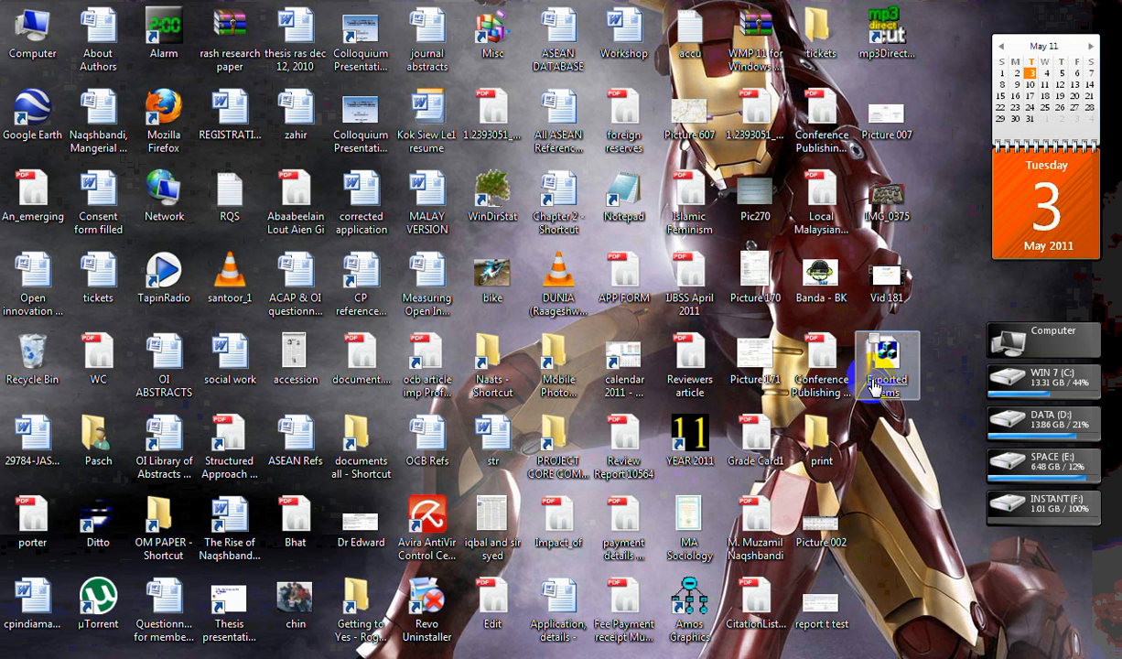
{"action": "mouse_move", "coordinate": [886, 365]}
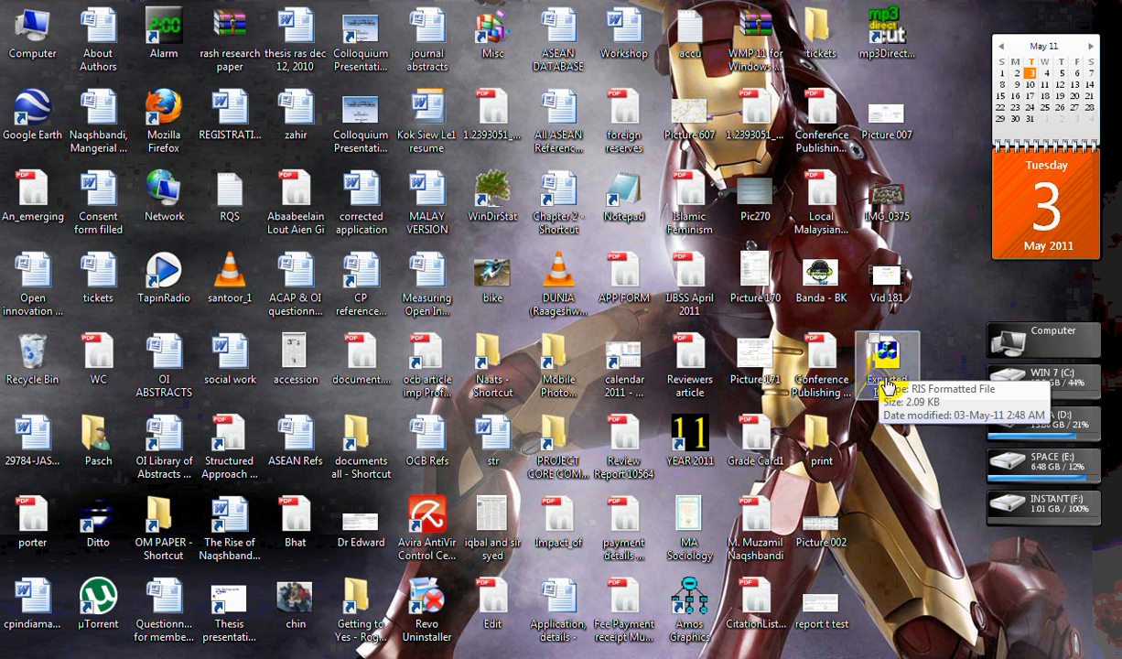
Open the Exported Items RIS file from the desktop so it imports into EndNote
{"action": "left_click", "coordinate": [886, 364]}
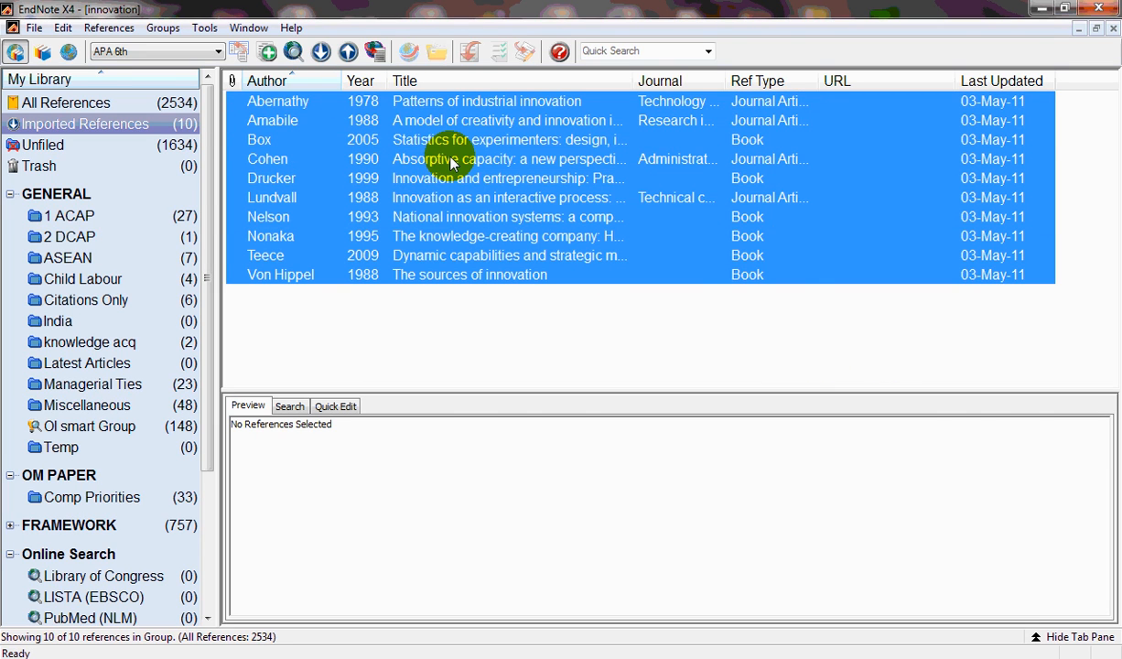
Select the Cohen 1990 'Absorptive capacity' reference to show its formatted APA preview
{"action": "left_click", "coordinate": [449, 157]}
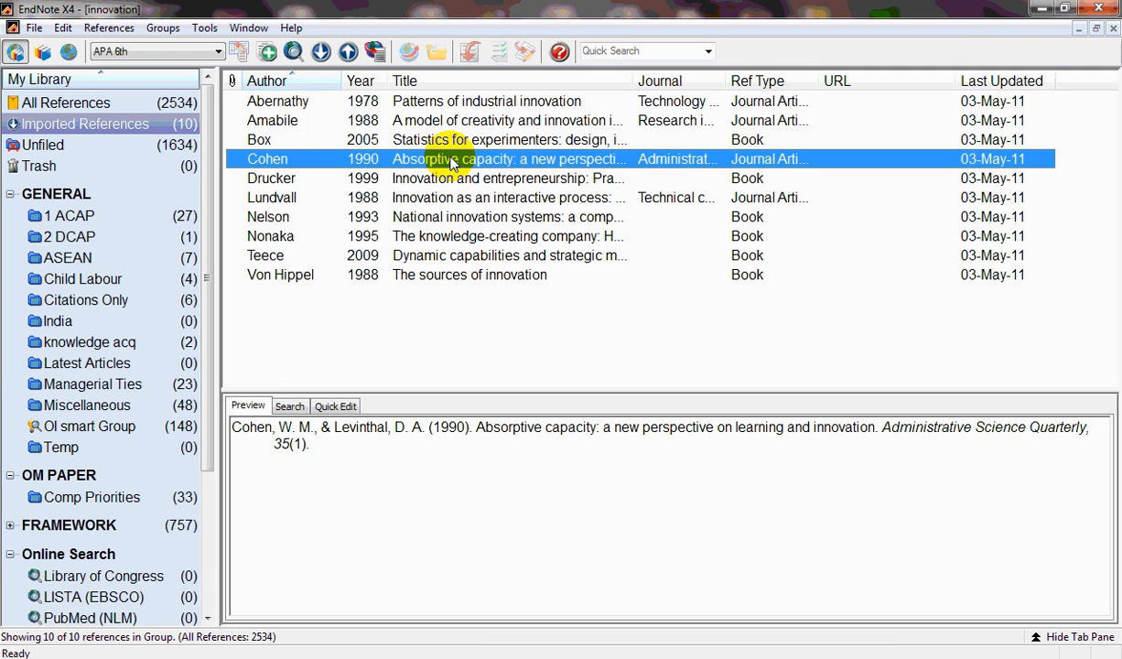
{"action": "mouse_move", "coordinate": [501, 278]}
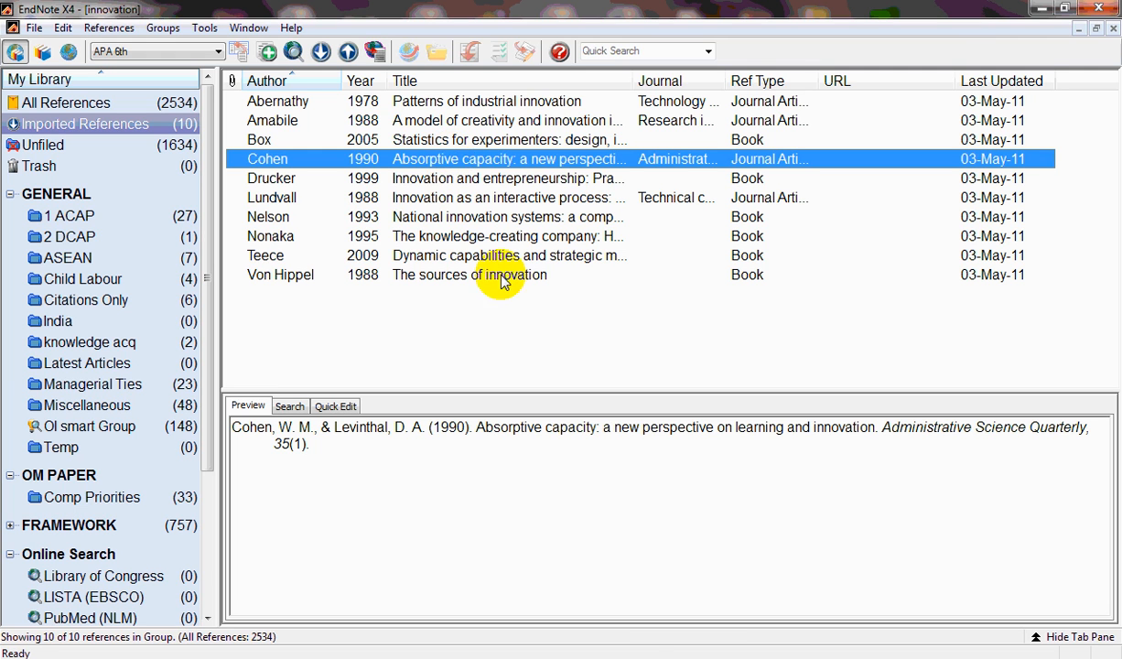